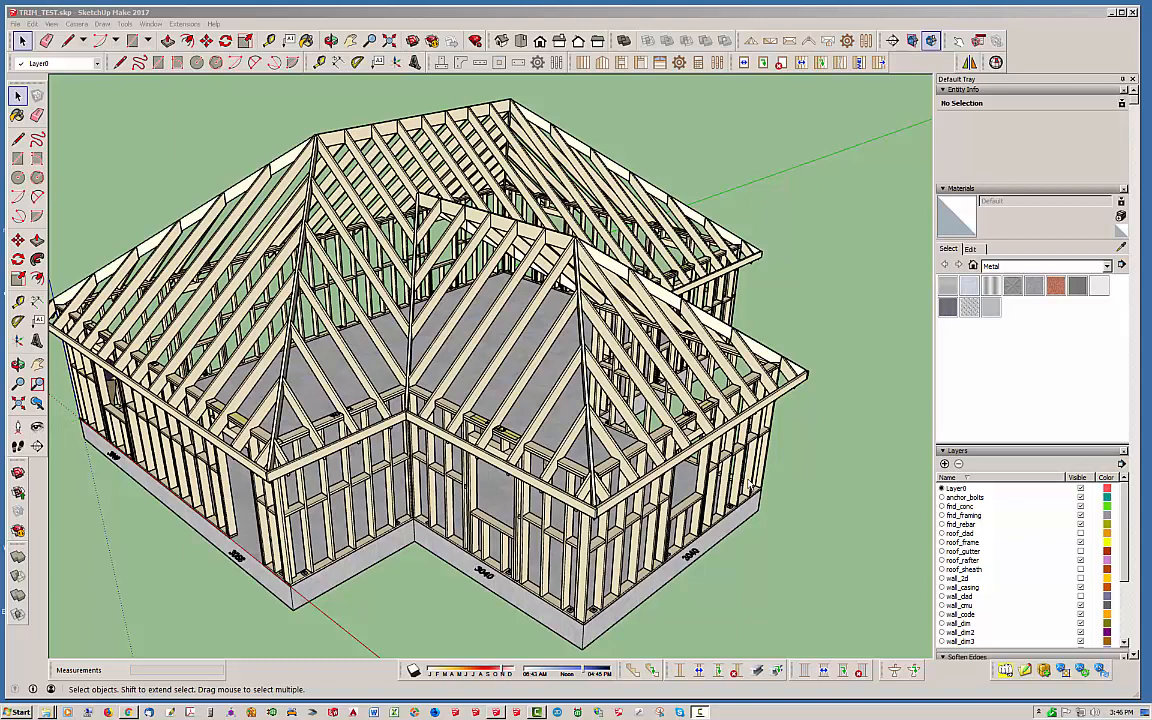
mouse_move(750, 484)
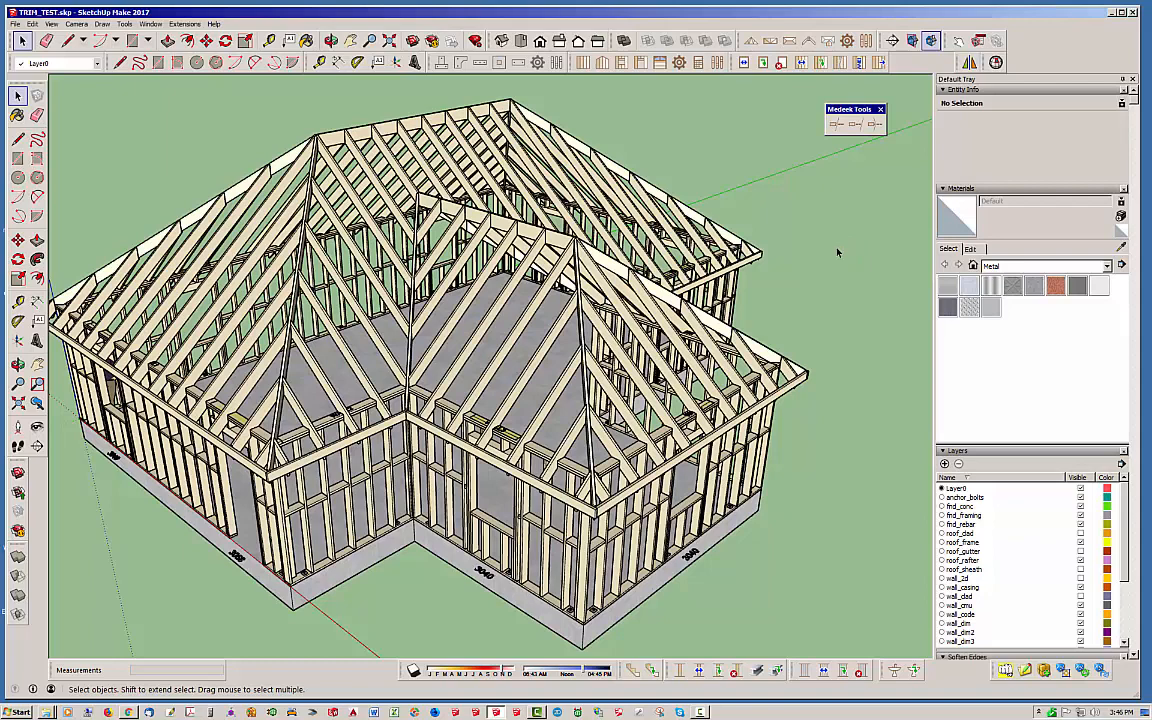
- Drag the floating Medeek Tools toolbar up toward the top right, clear of the model
drag(856, 108, 836, 132)
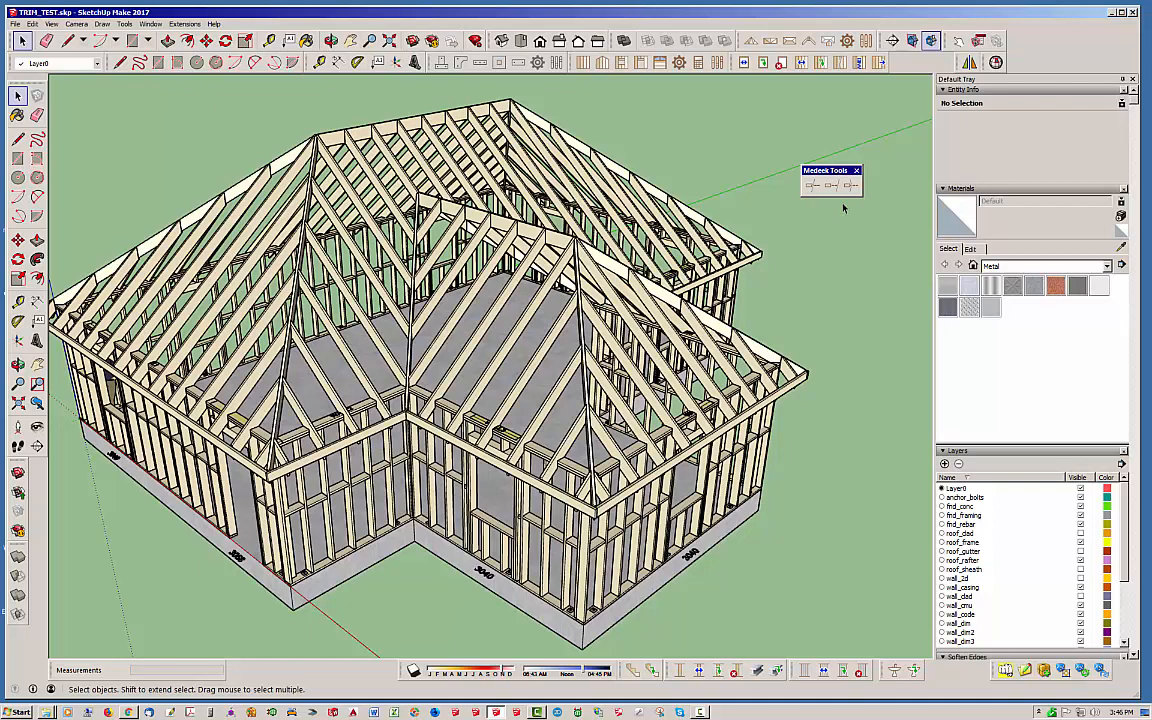
mouse_move(832, 186)
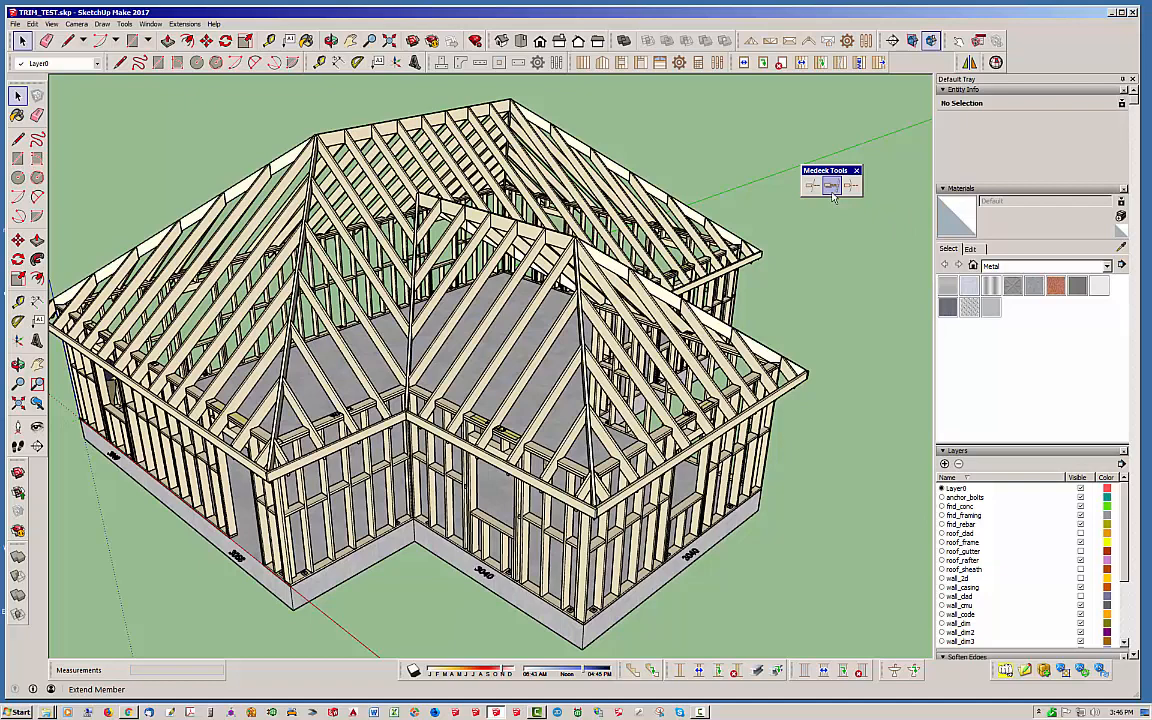
drag(824, 170, 832, 120)
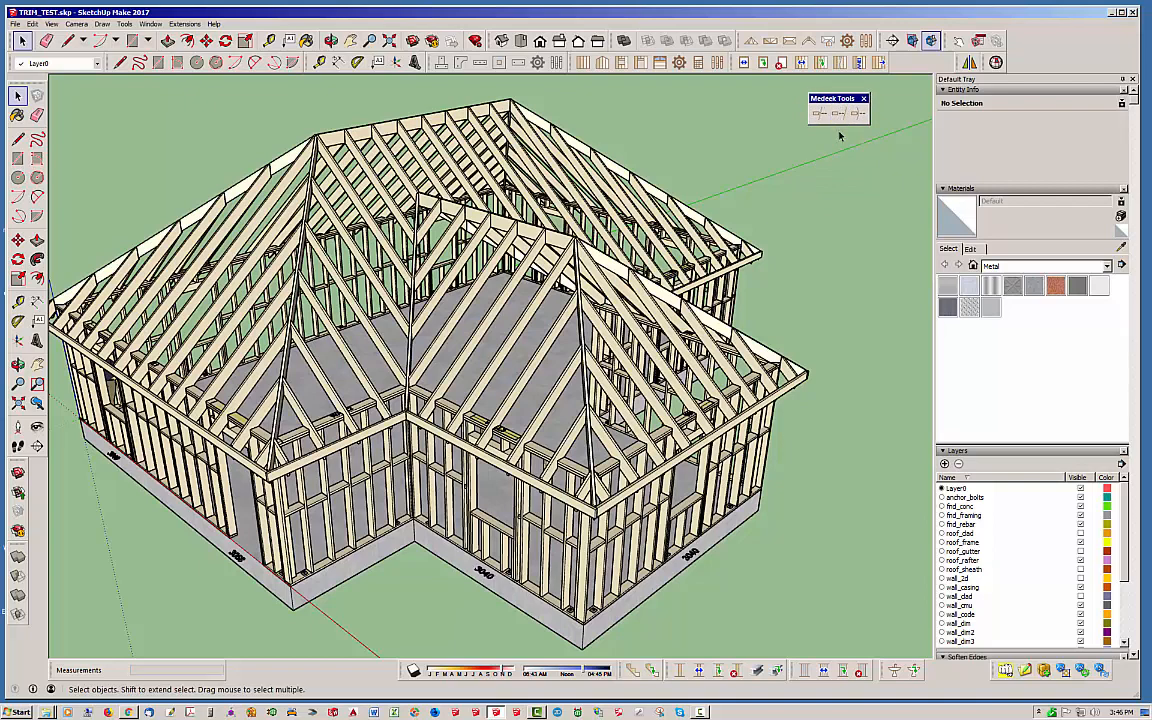
mouse_move(842, 132)
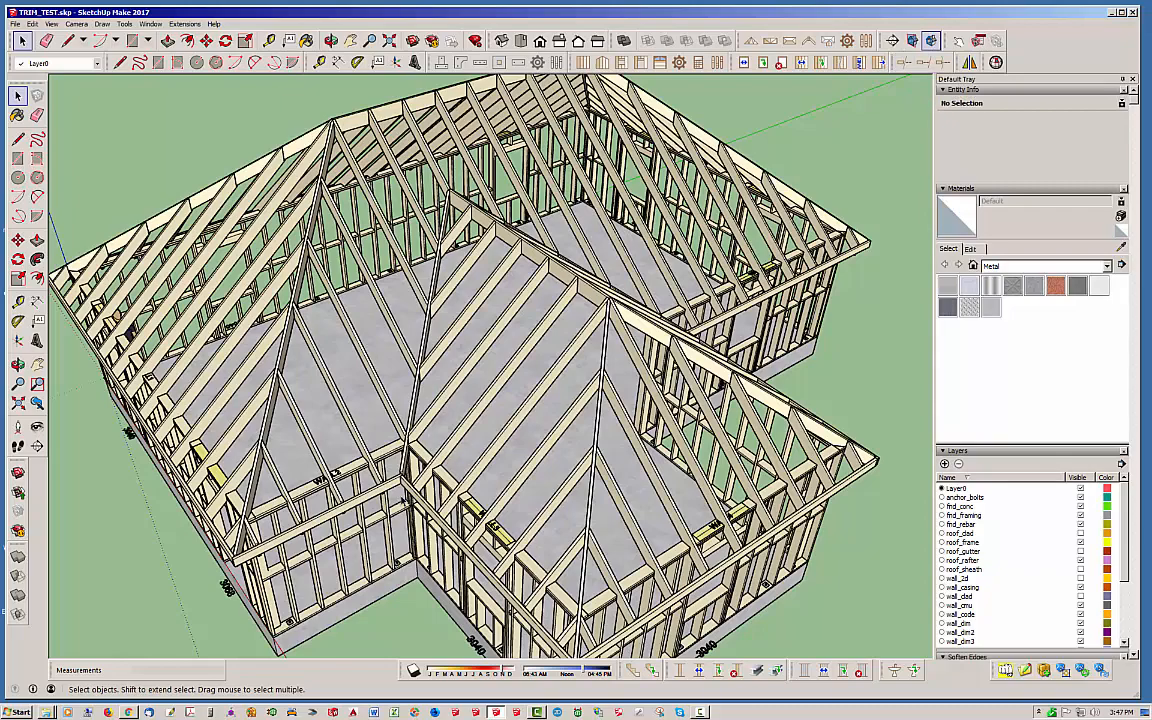
- Zoom in on the valley rafter's lower end at the inside wall corner
scroll(up, 3)
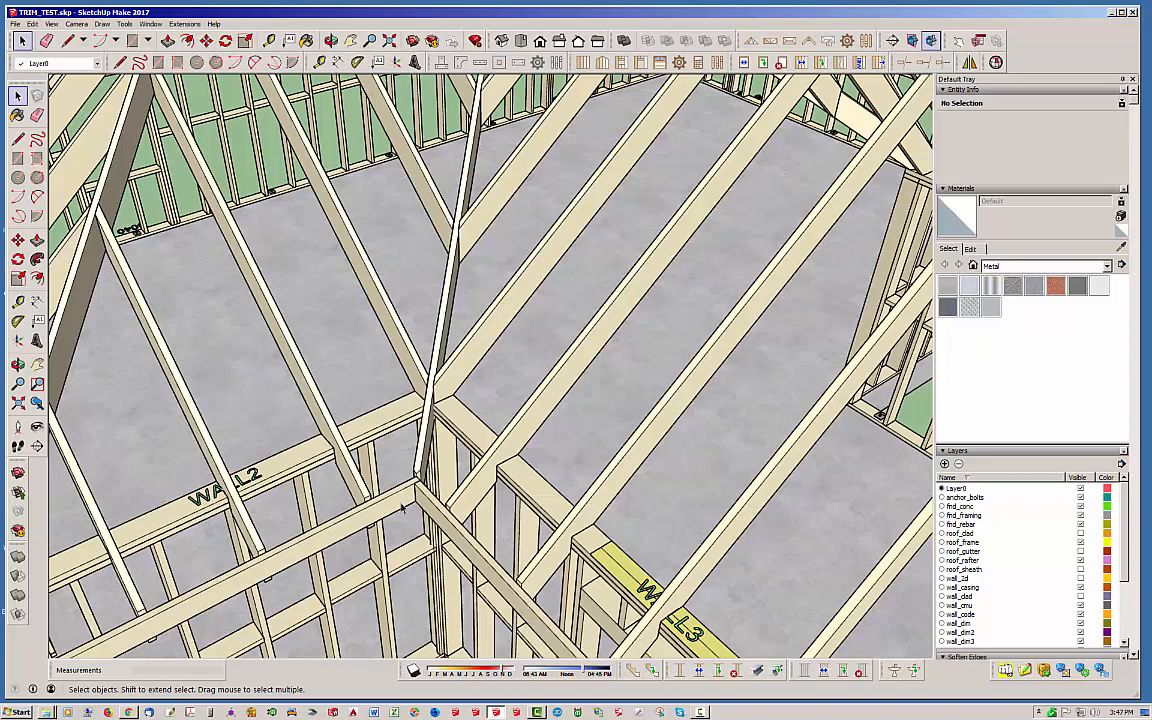
mouse_move(400, 508)
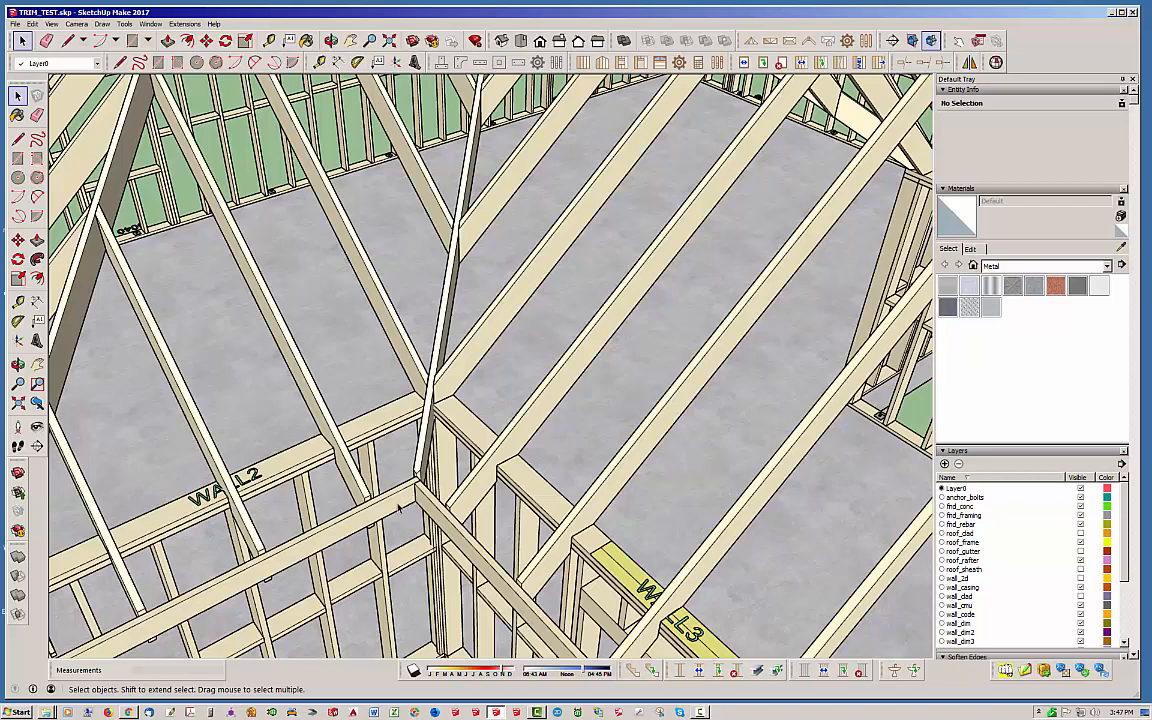
mouse_move(400, 504)
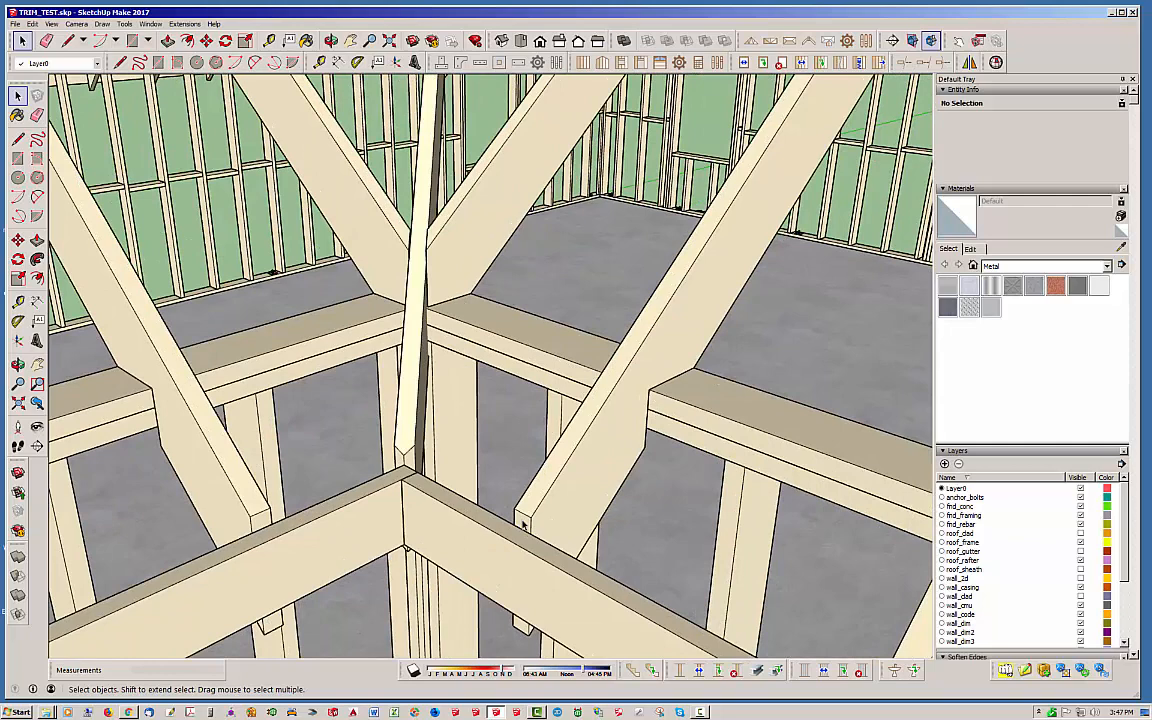
mouse_move(524, 524)
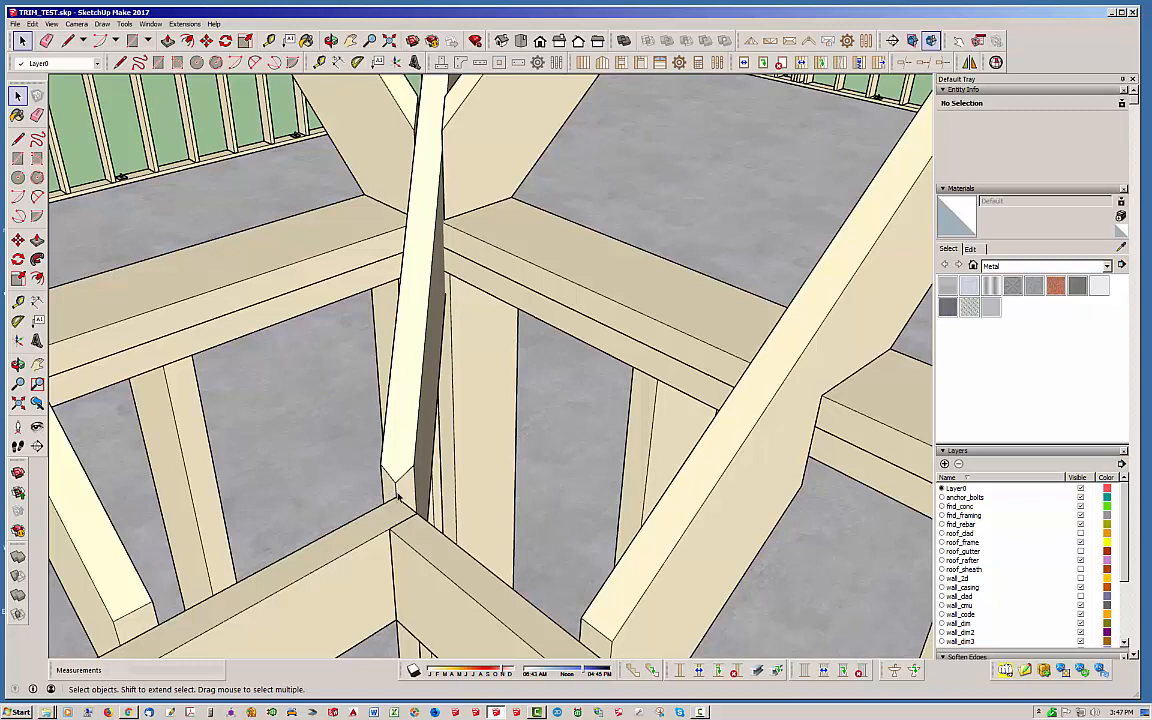
mouse_move(408, 488)
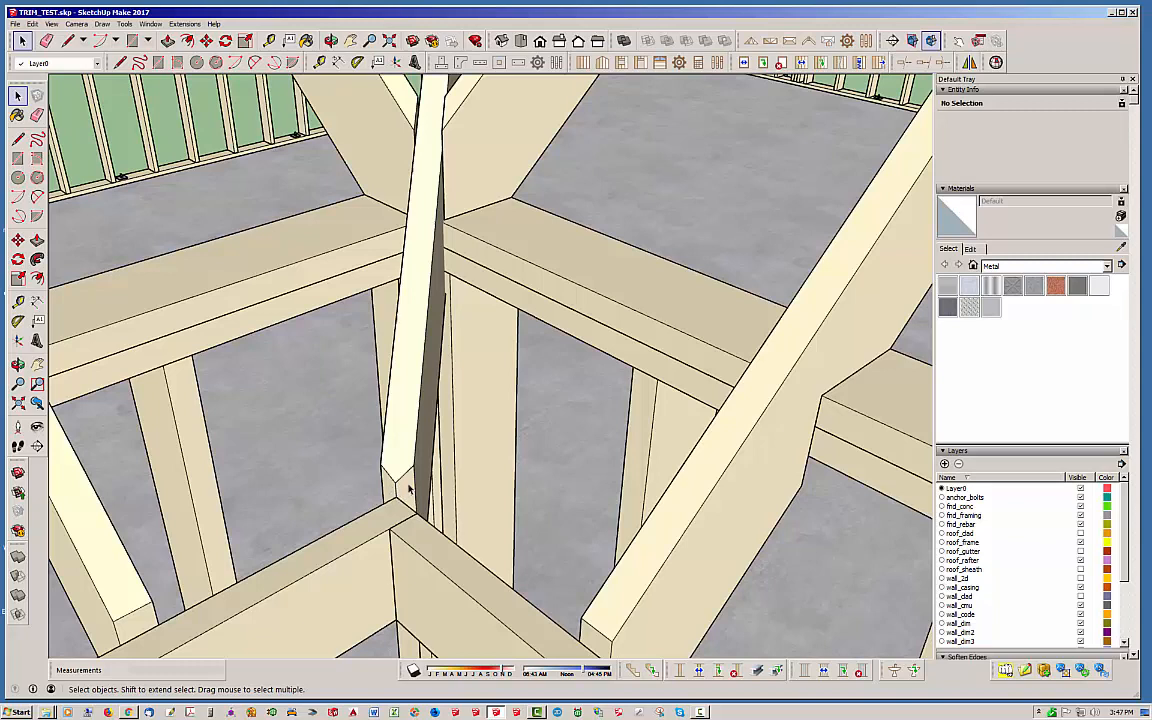
mouse_move(428, 342)
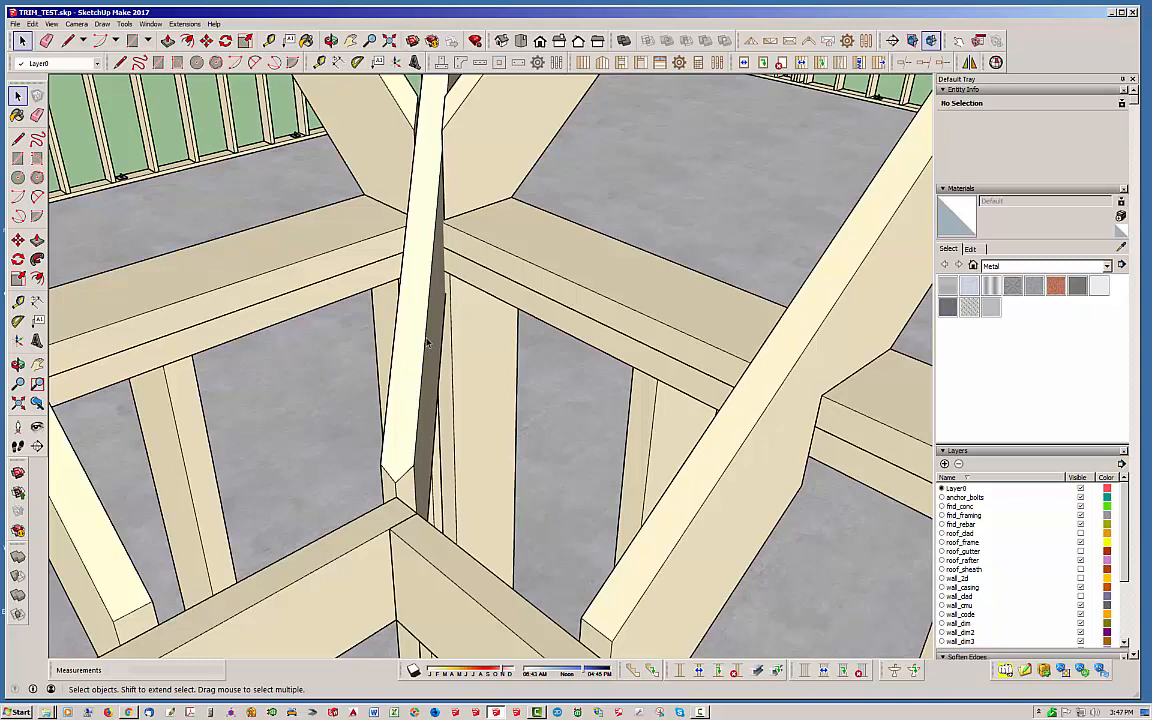
mouse_move(424, 332)
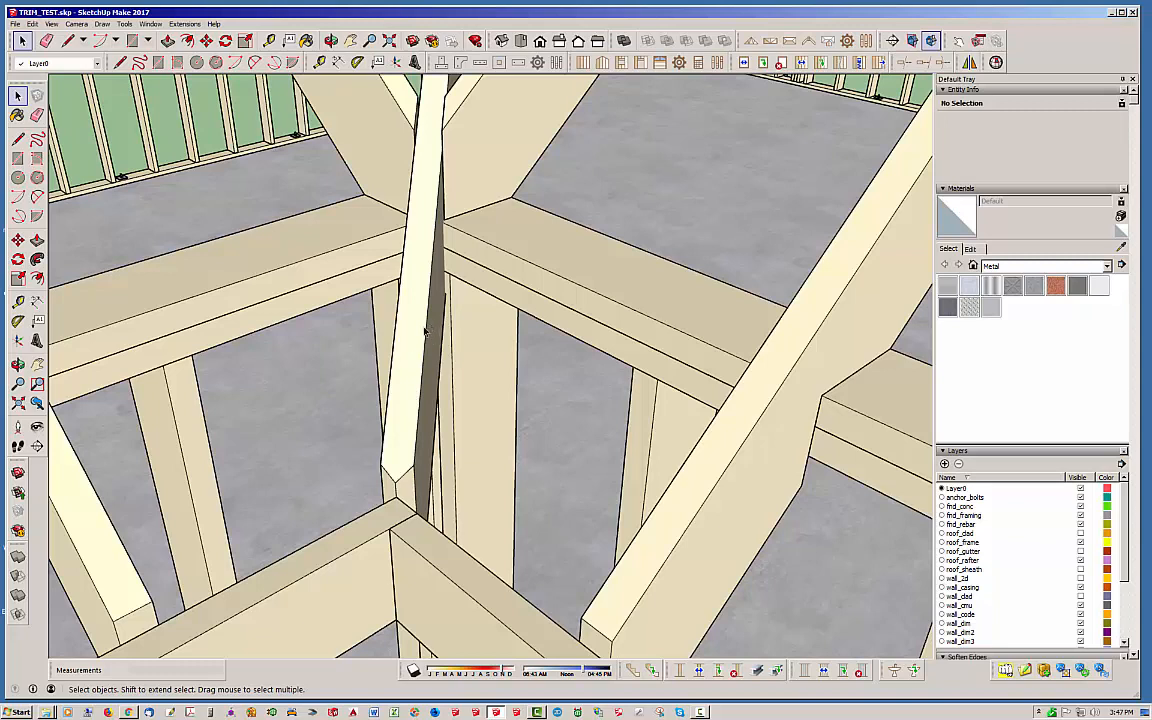
mouse_move(344, 612)
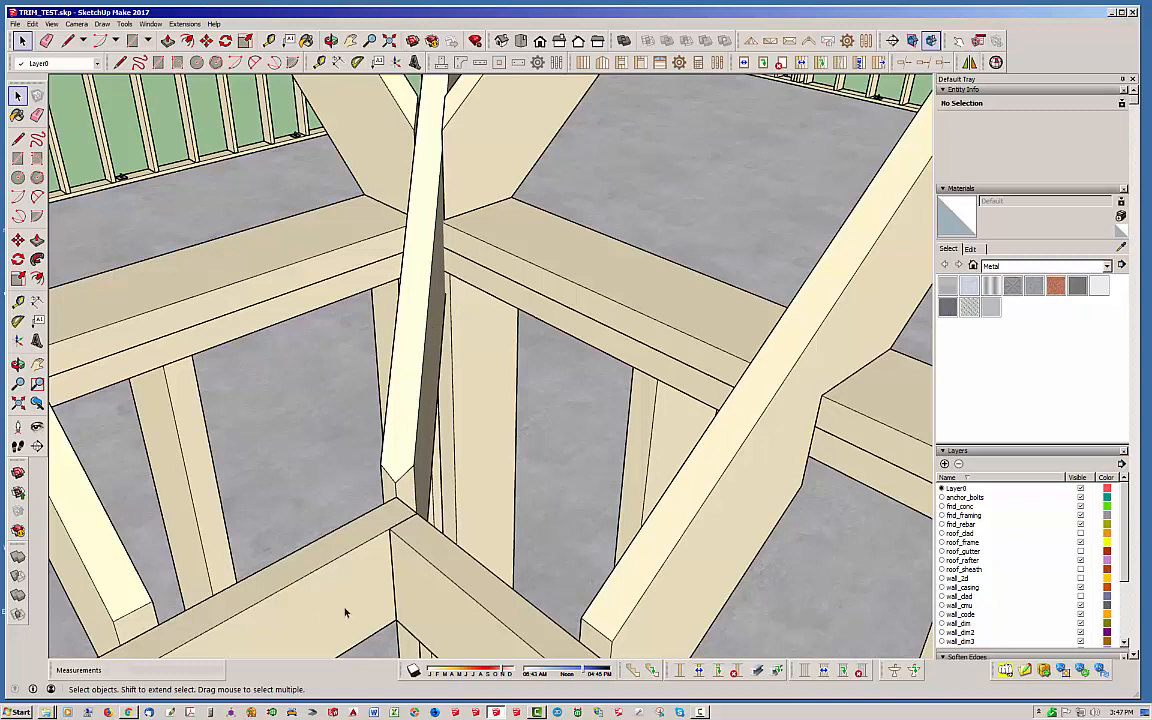
mouse_move(404, 524)
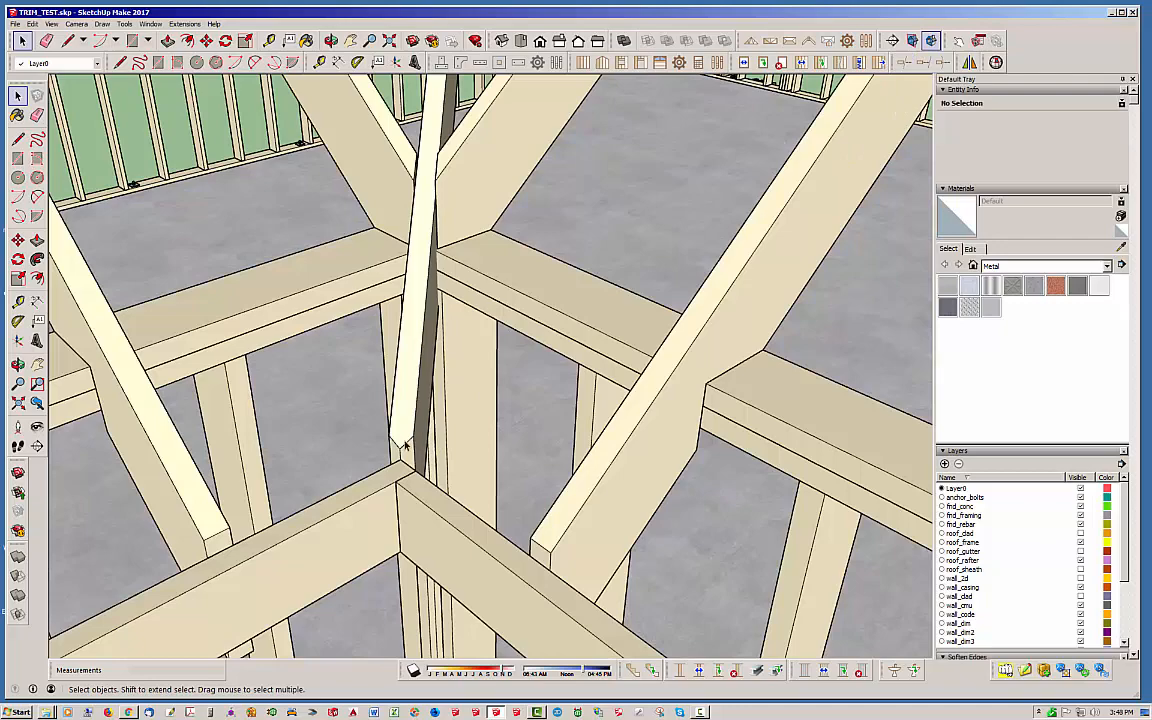
mouse_move(410, 392)
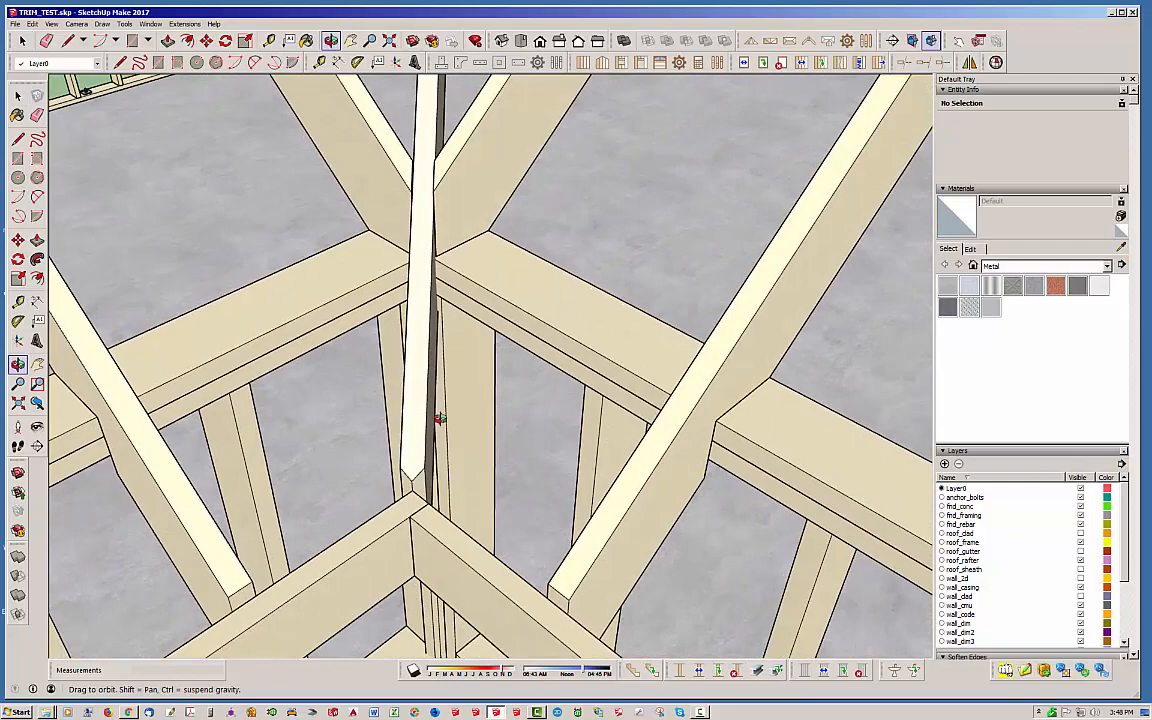
- Orbit to expose the valley rafter's end before starting Extend Member
drag(440, 414, 384, 408)
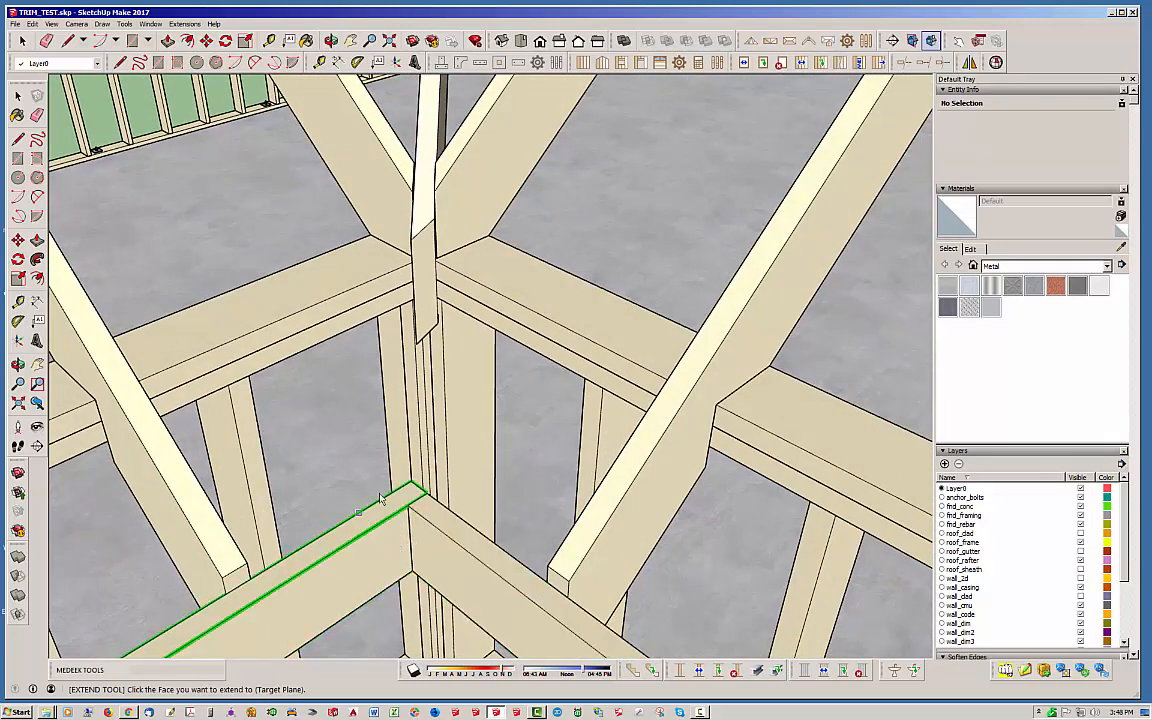
mouse_move(384, 562)
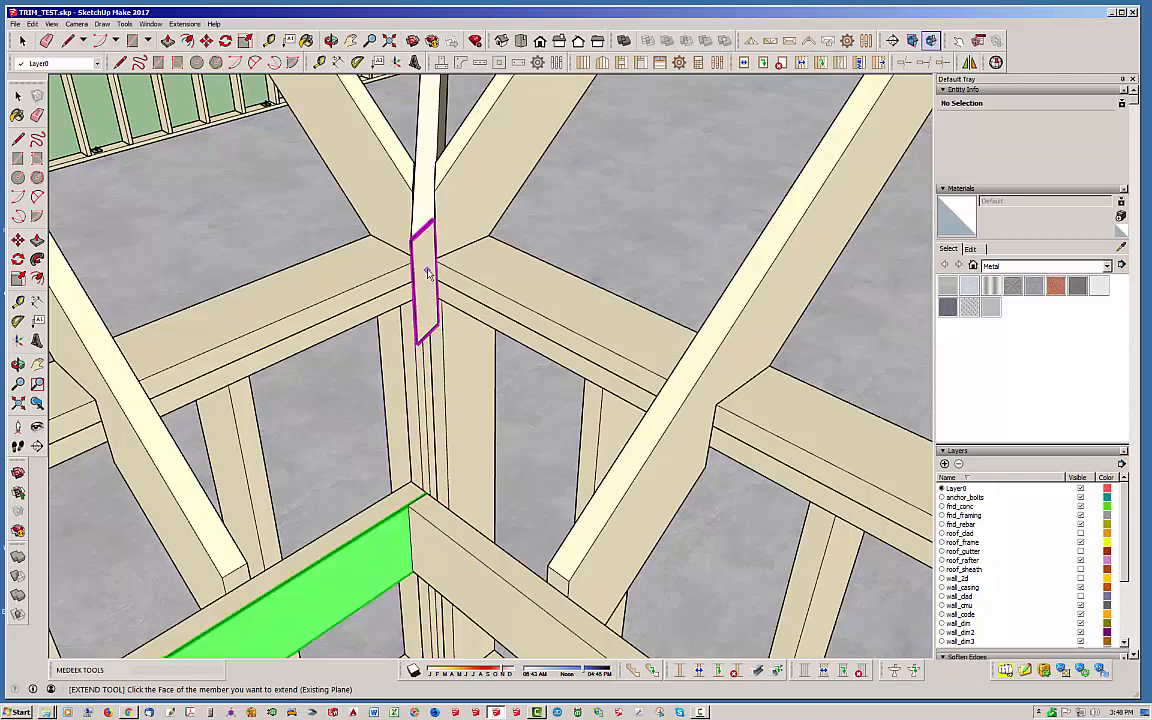
- Pick the valley rafter's end face so it extends to the top plate target plane
click(424, 276)
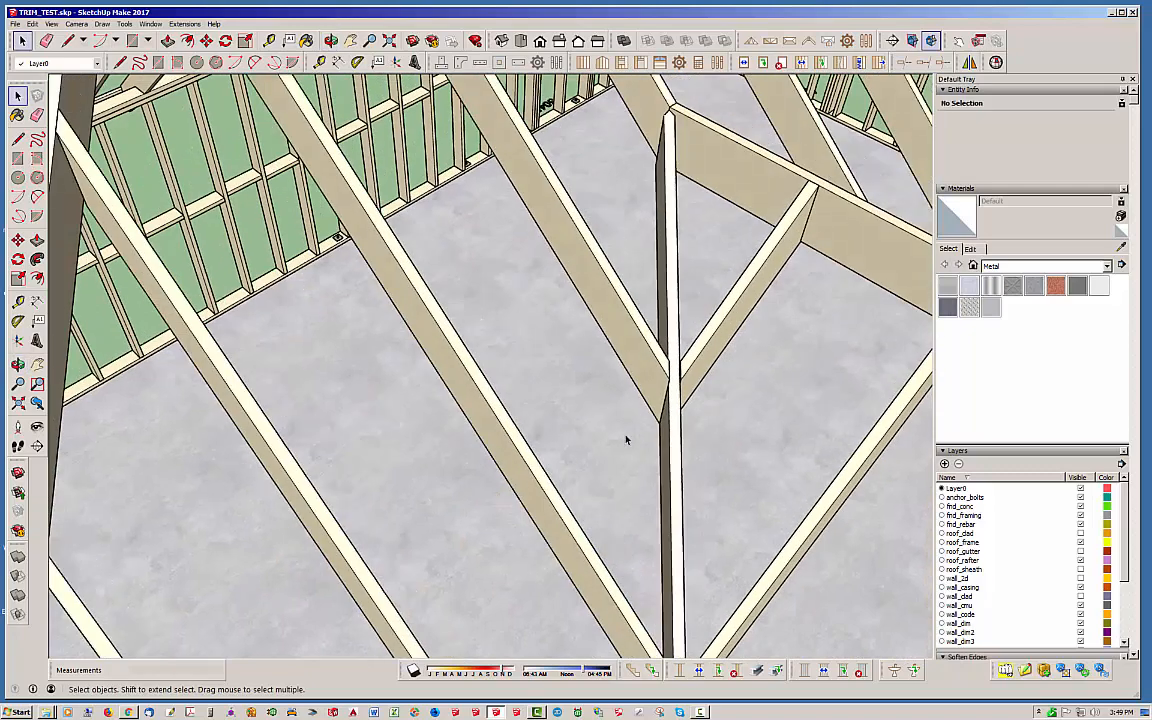
- Orbit beneath the roof to inspect the extended valley rafter against the framing
drag(628, 440, 846, 176)
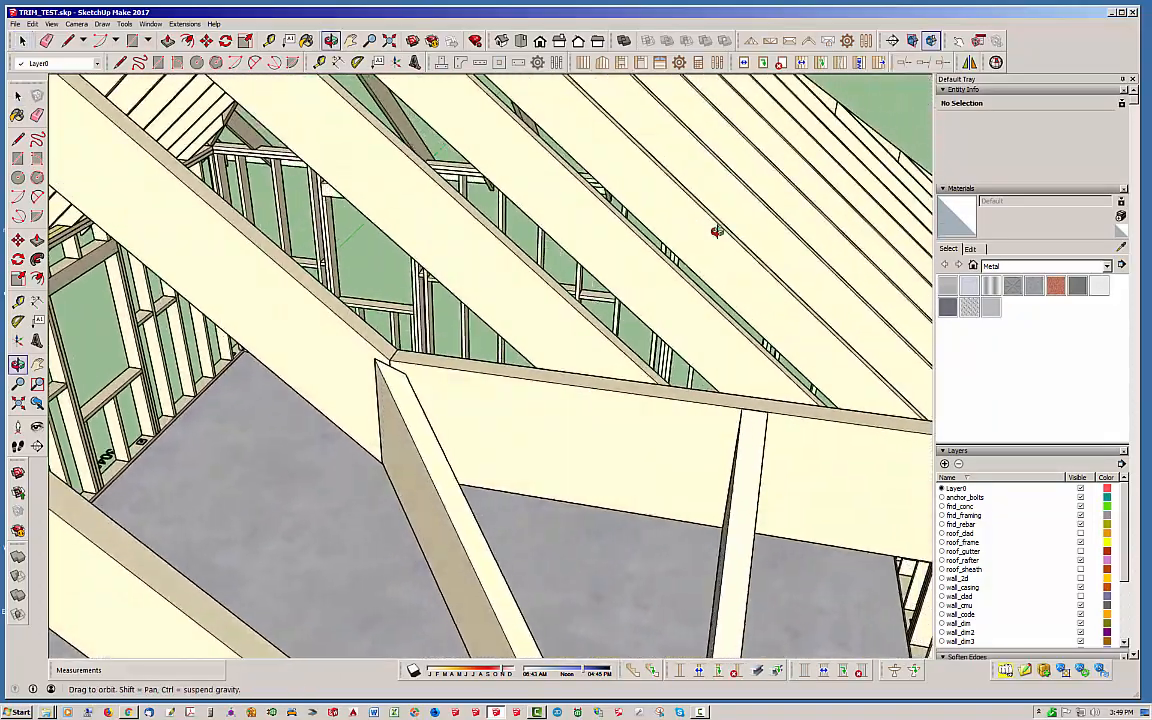
- Orbit back out to an overall view of the whole framed house and roof
drag(716, 230, 316, 360)
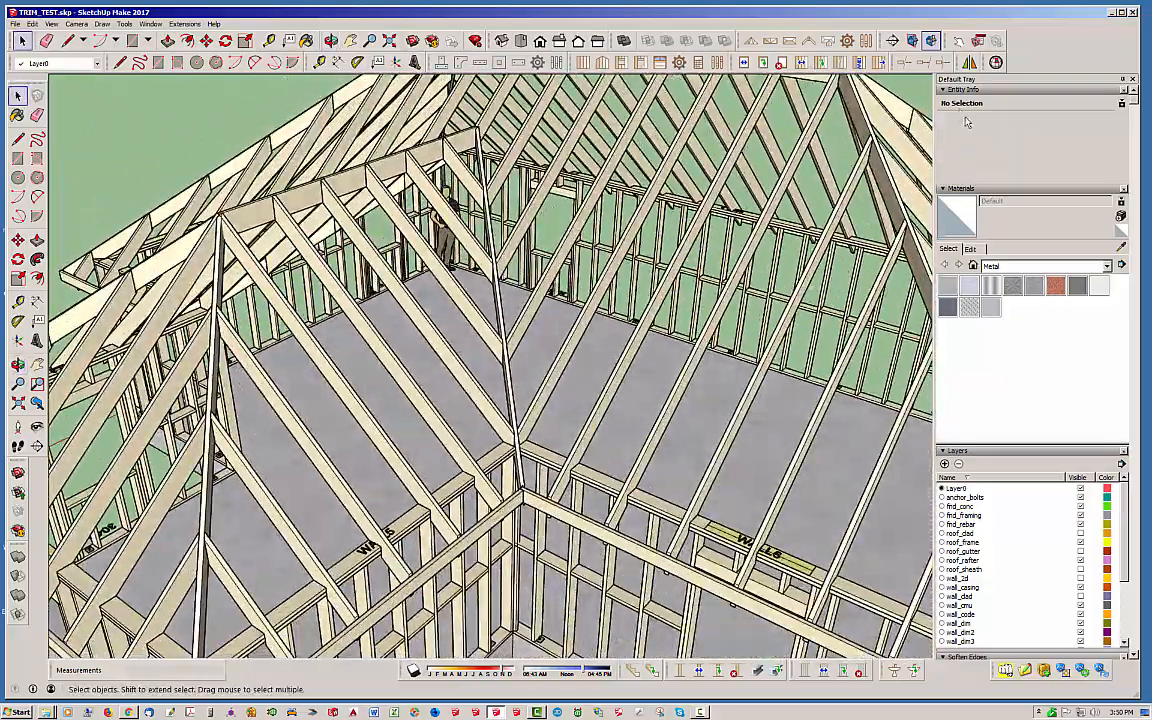
mouse_move(922, 62)
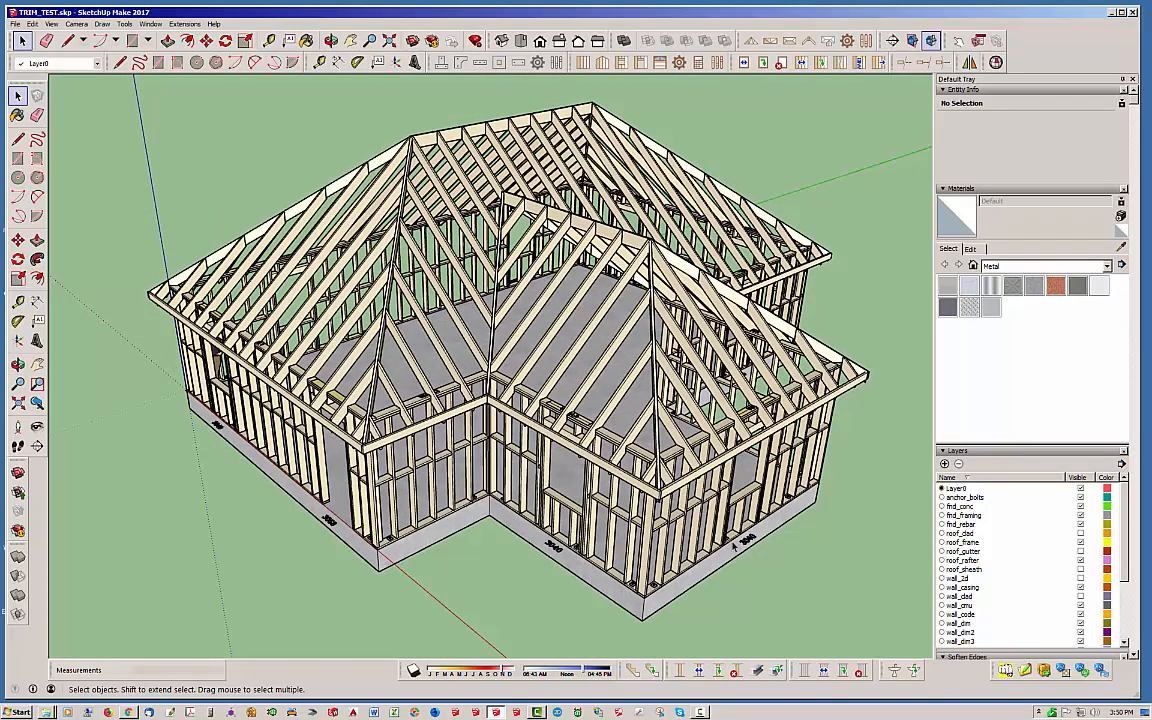
mouse_move(764, 538)
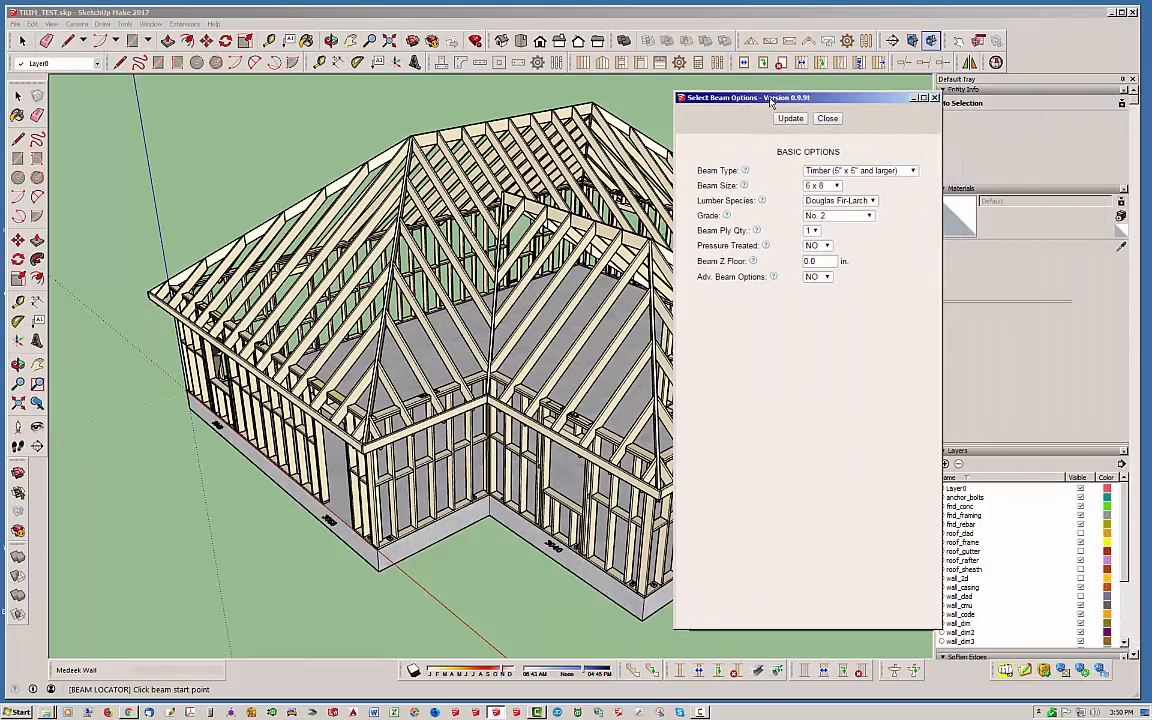
- Set Beam Type to Steel and Steel Shape to Rectangular Tube (HSS), and start the beam on the ground
drag(770, 96, 800, 84)
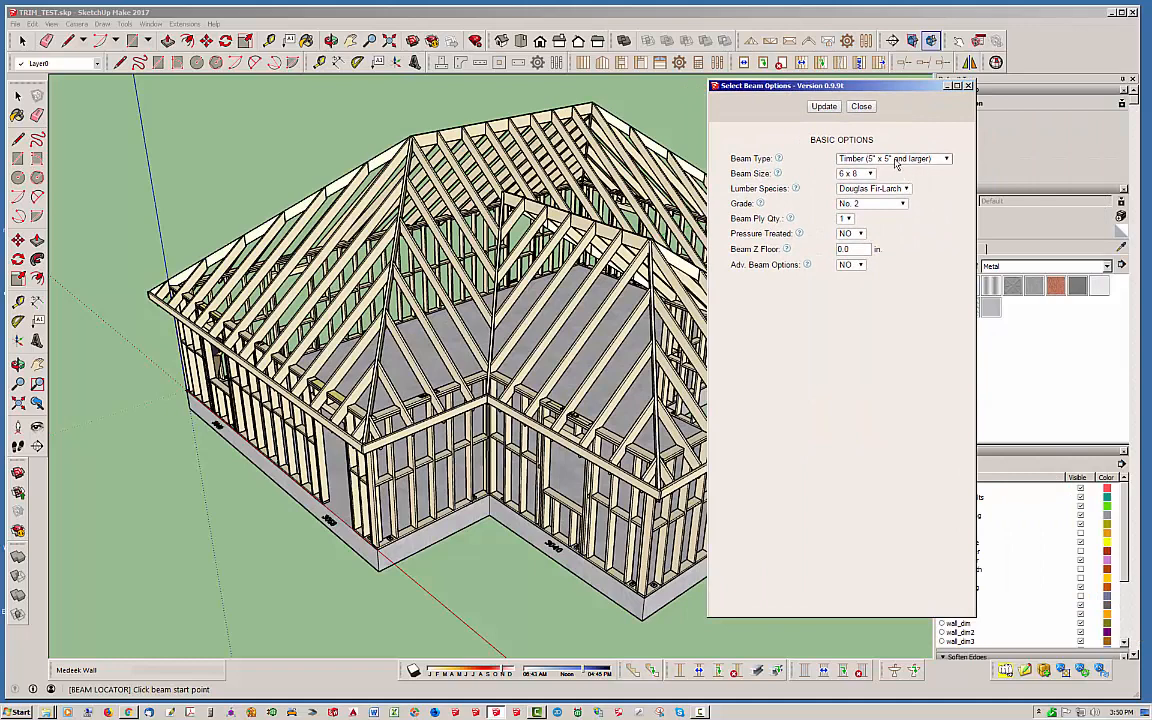
click(890, 158)
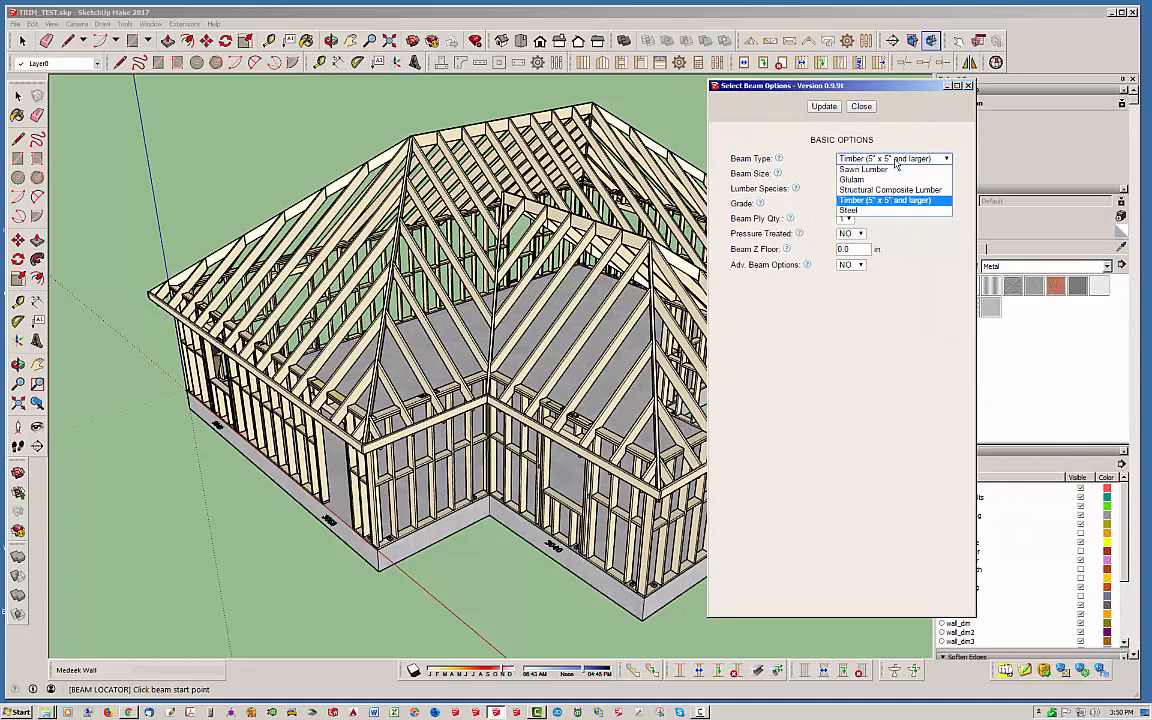
click(848, 210)
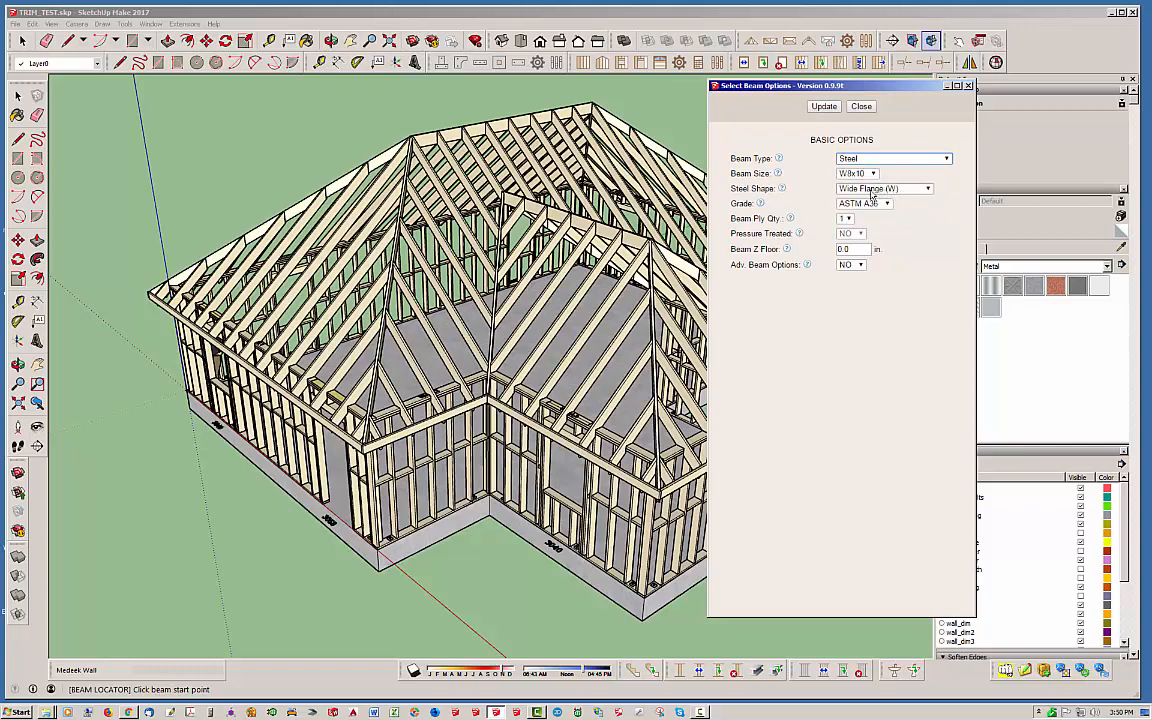
click(928, 188)
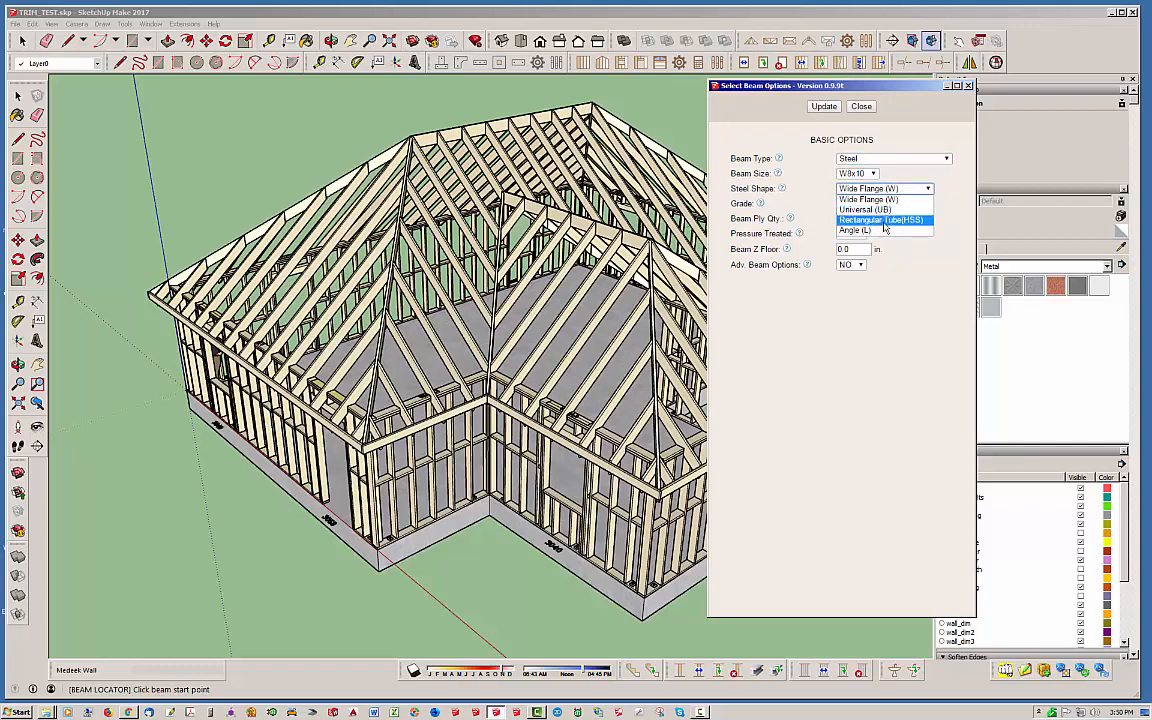
click(882, 218)
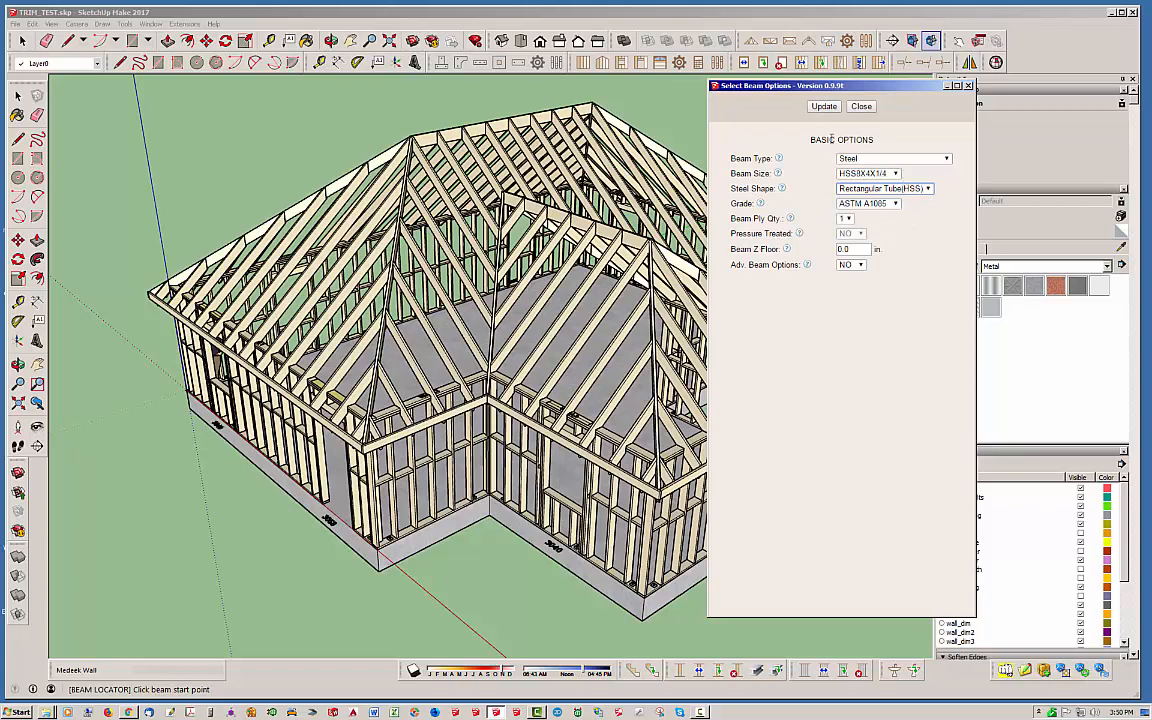
click(824, 106)
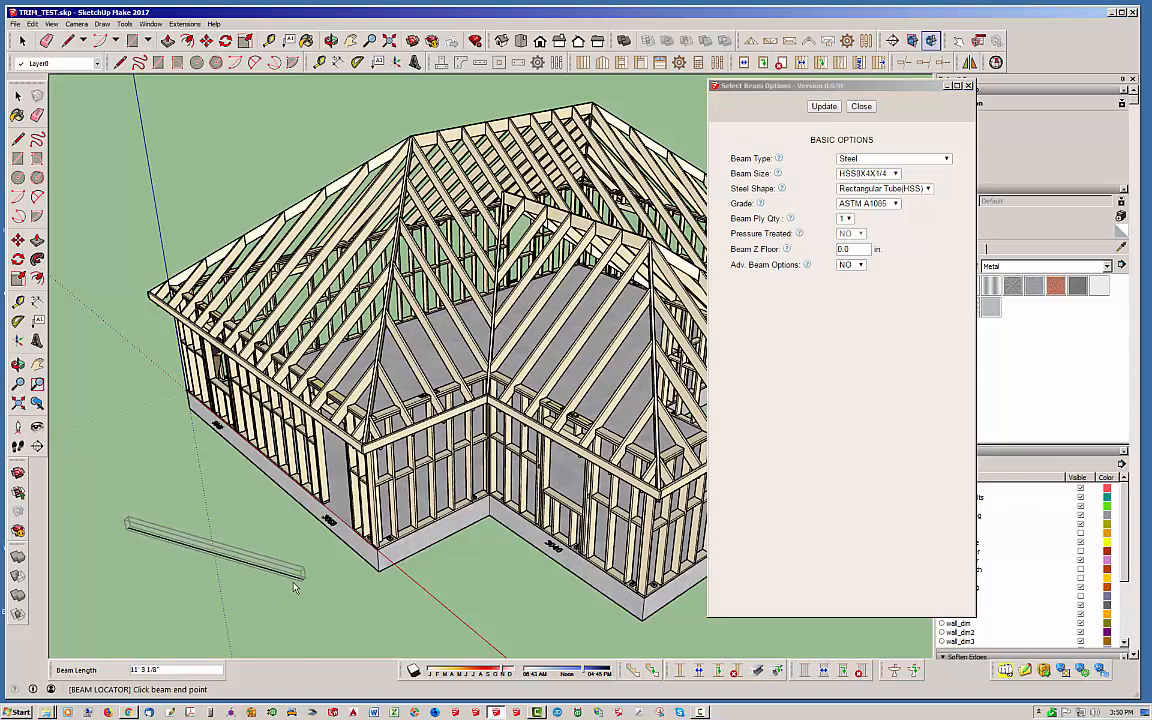
mouse_move(336, 568)
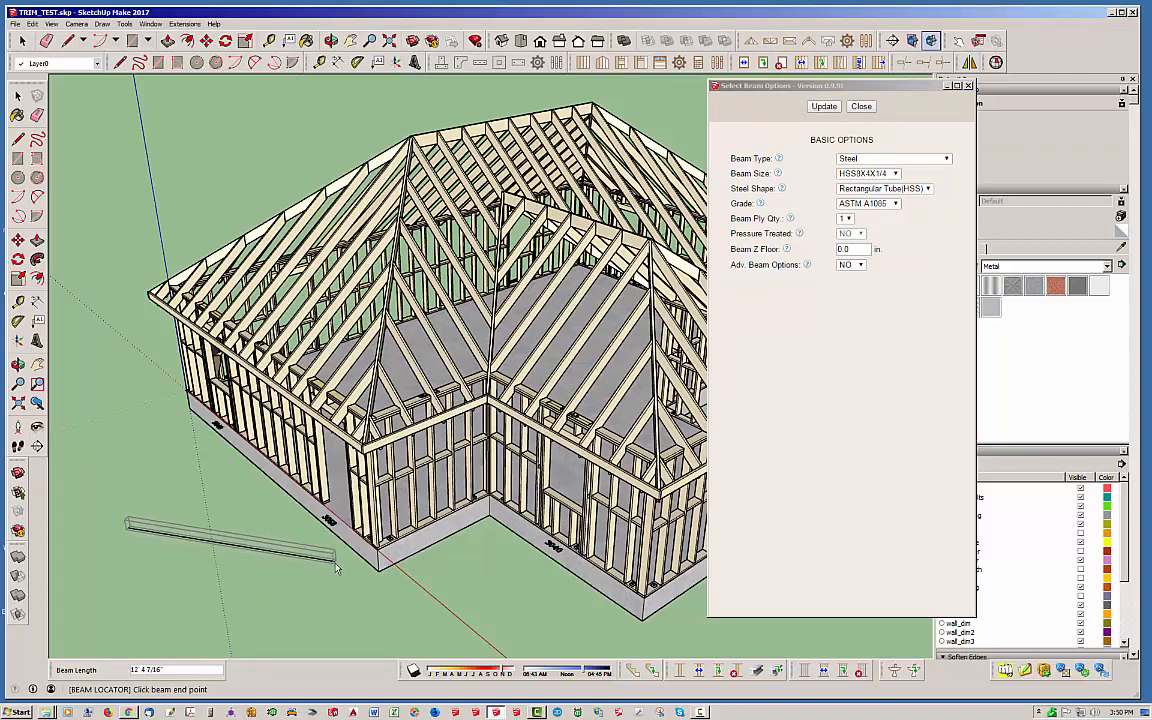
- Set the beam's end point on the ground near the foundation wall
click(860, 106)
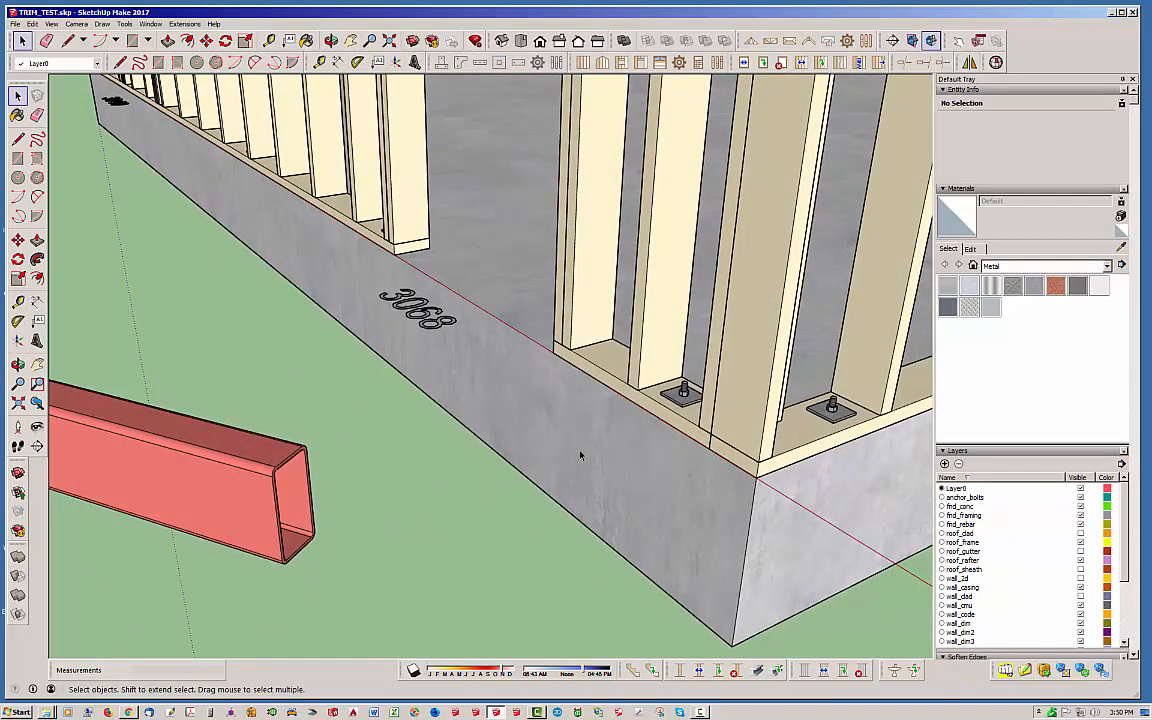
mouse_move(288, 472)
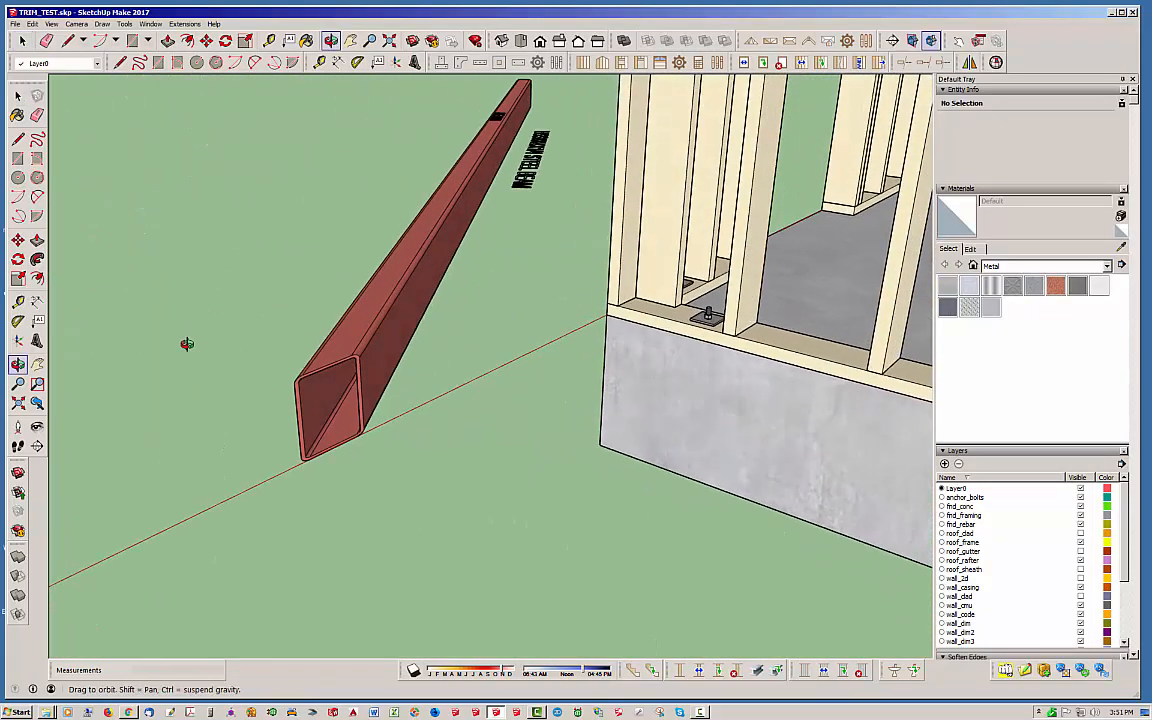
drag(188, 344, 548, 384)
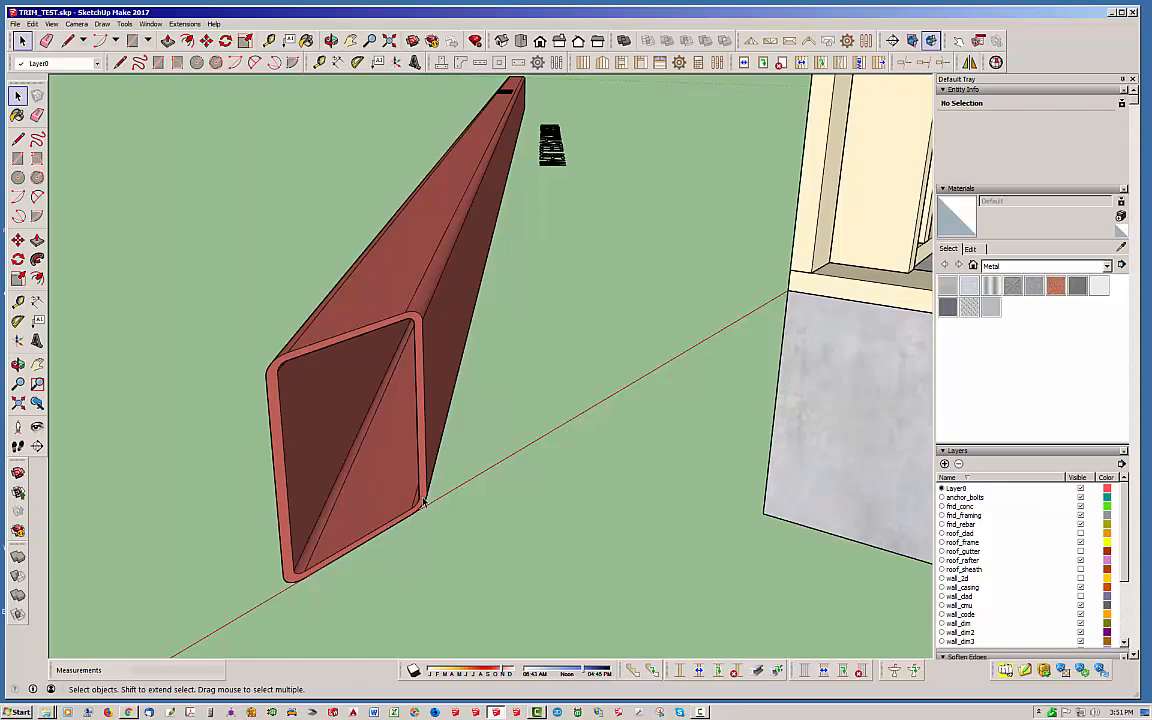
mouse_move(302, 392)
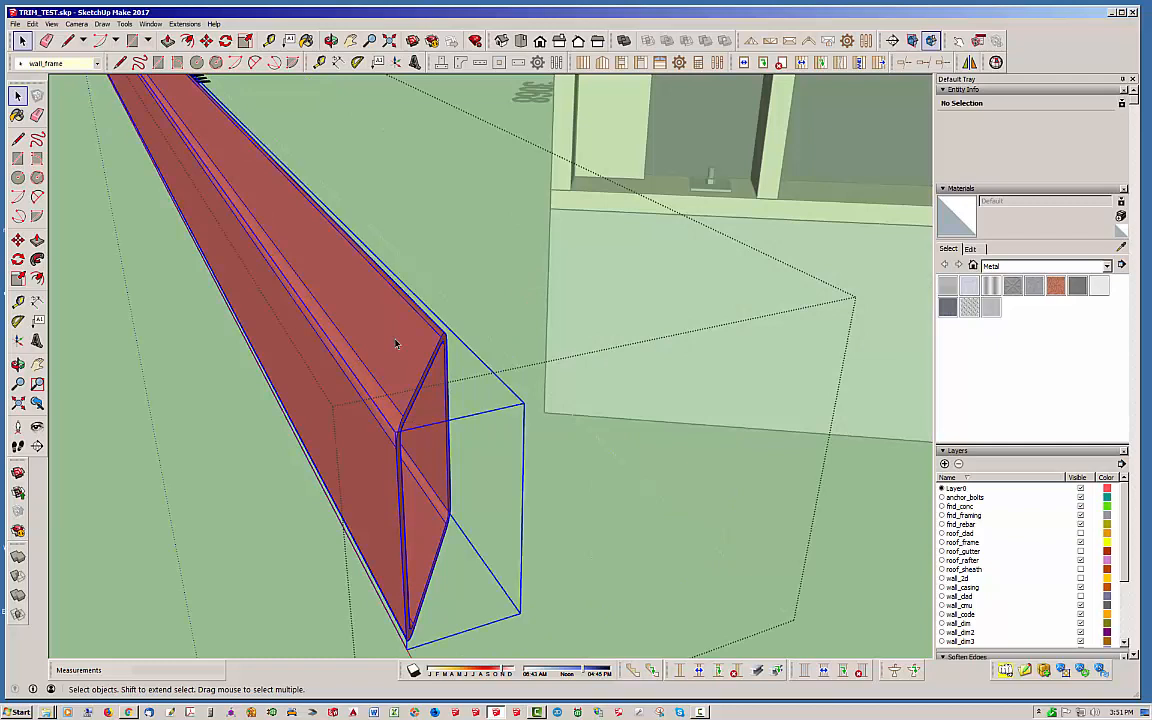
click(396, 344)
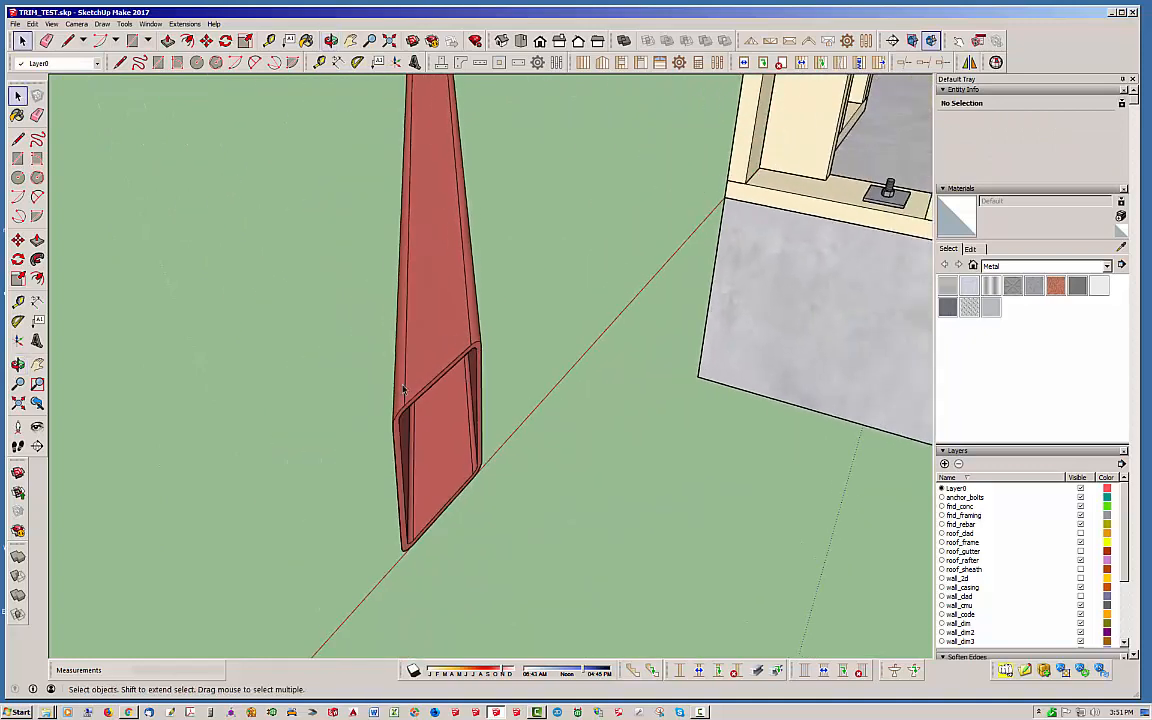
click(430, 300)
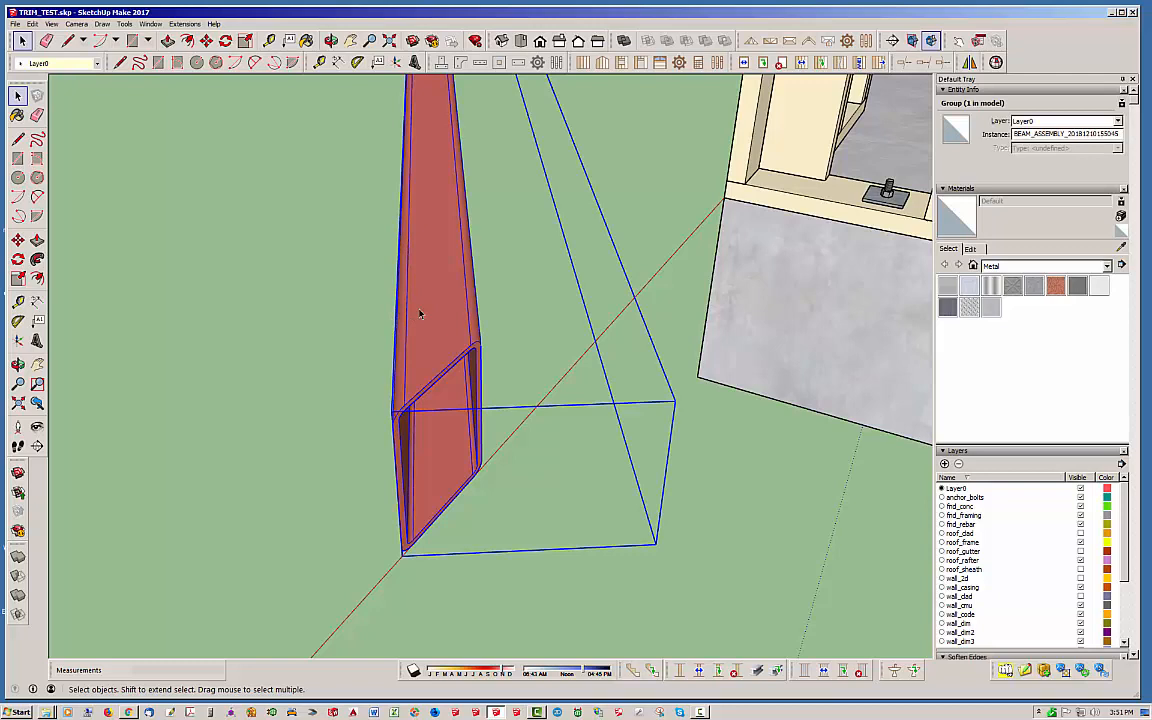
- Edit the beam assembly to Timber, update it, and close the beam options
right_click(420, 312)
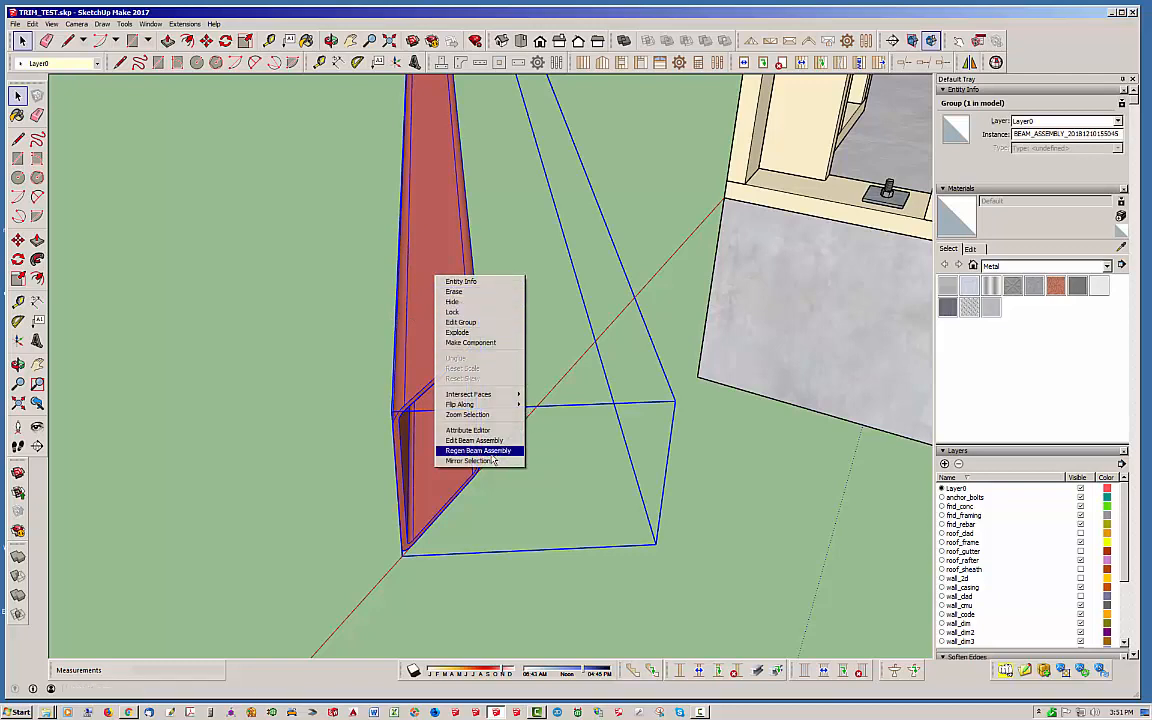
click(472, 440)
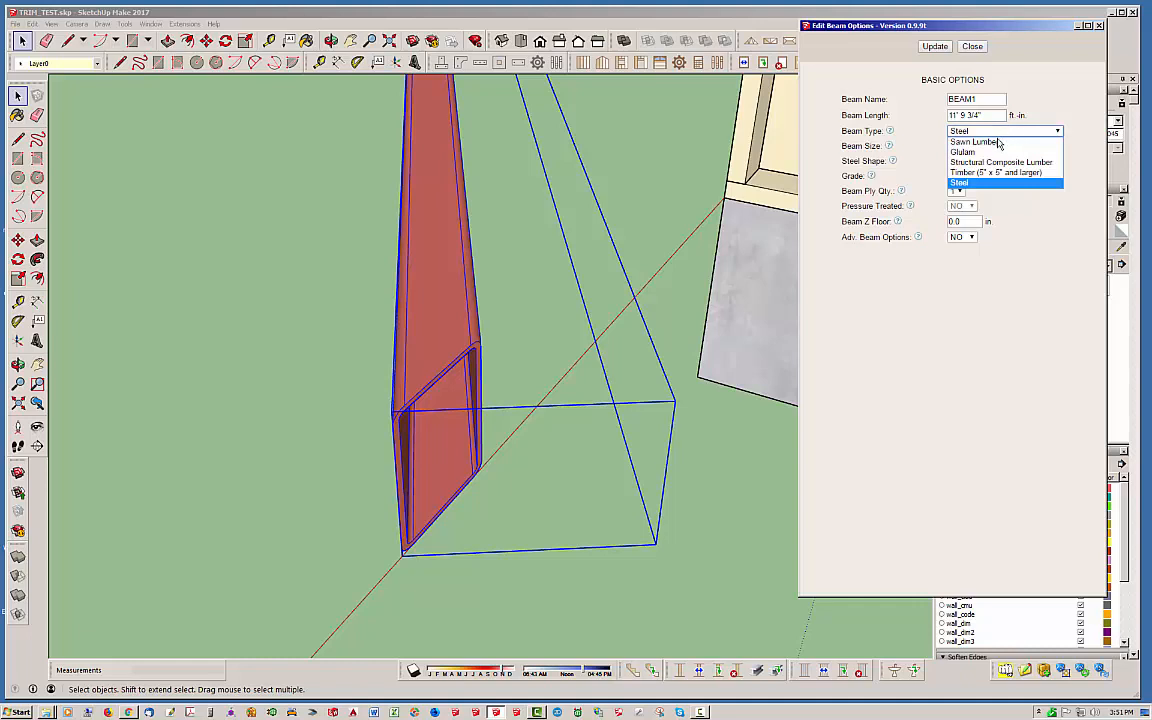
click(996, 172)
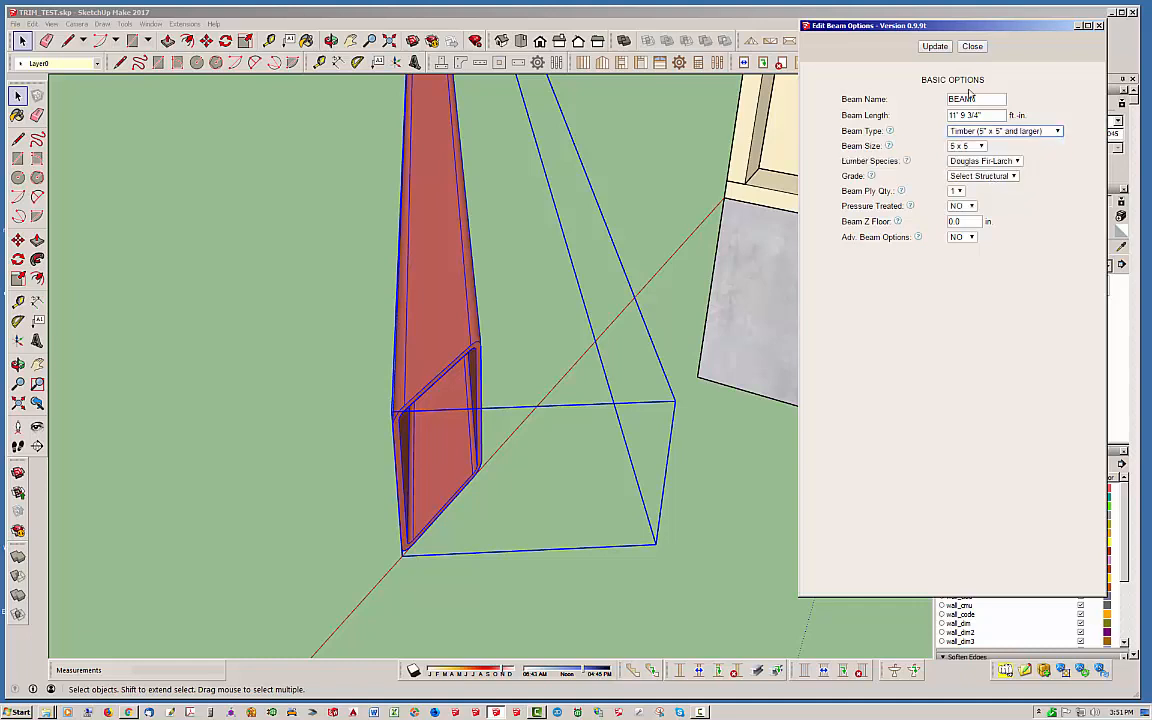
click(934, 46)
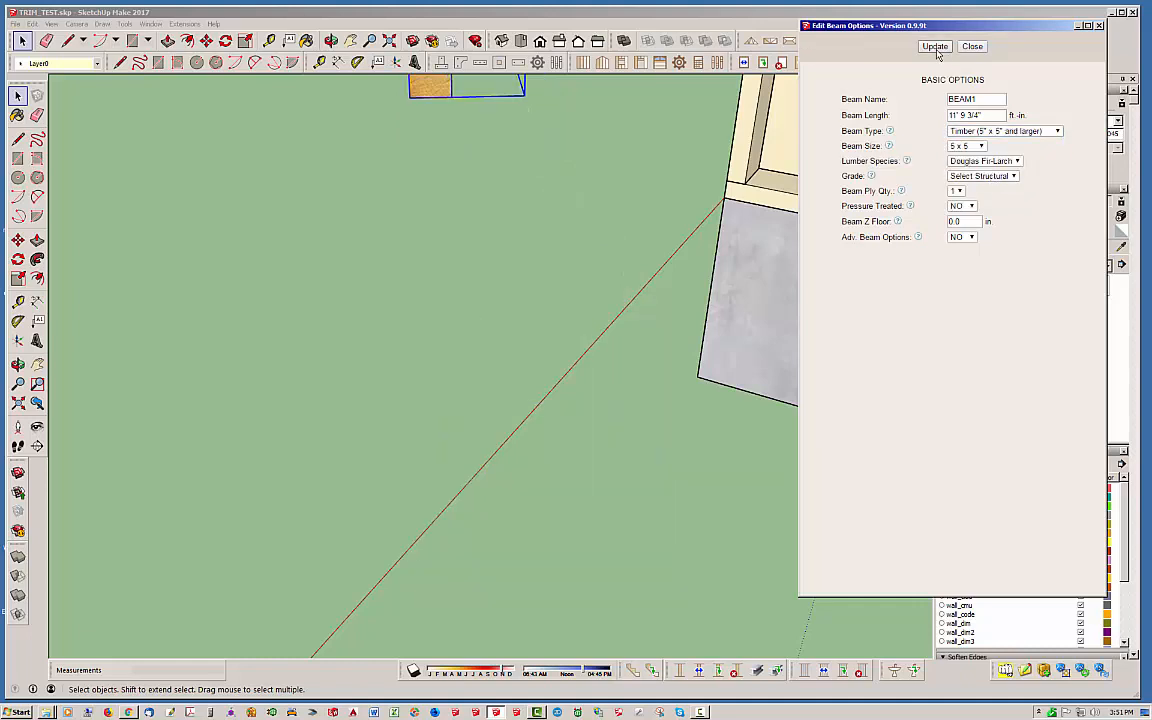
click(972, 46)
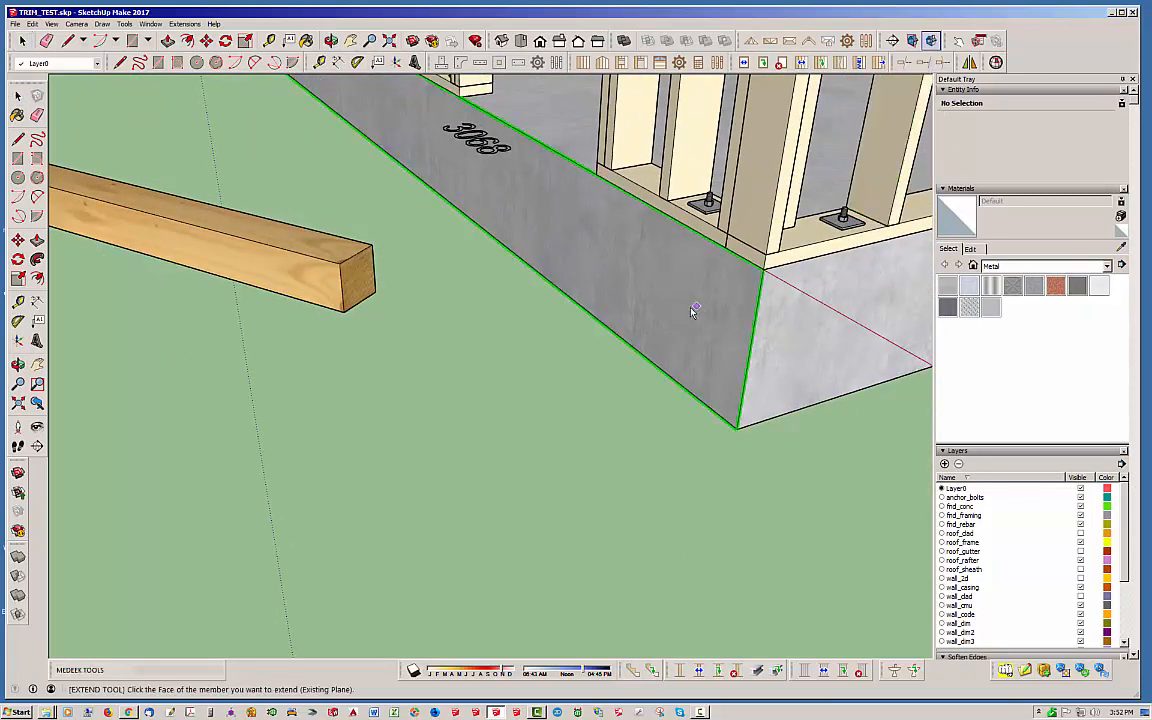
- Extend the timber beam to the foundation wall face as the target plane
click(692, 308)
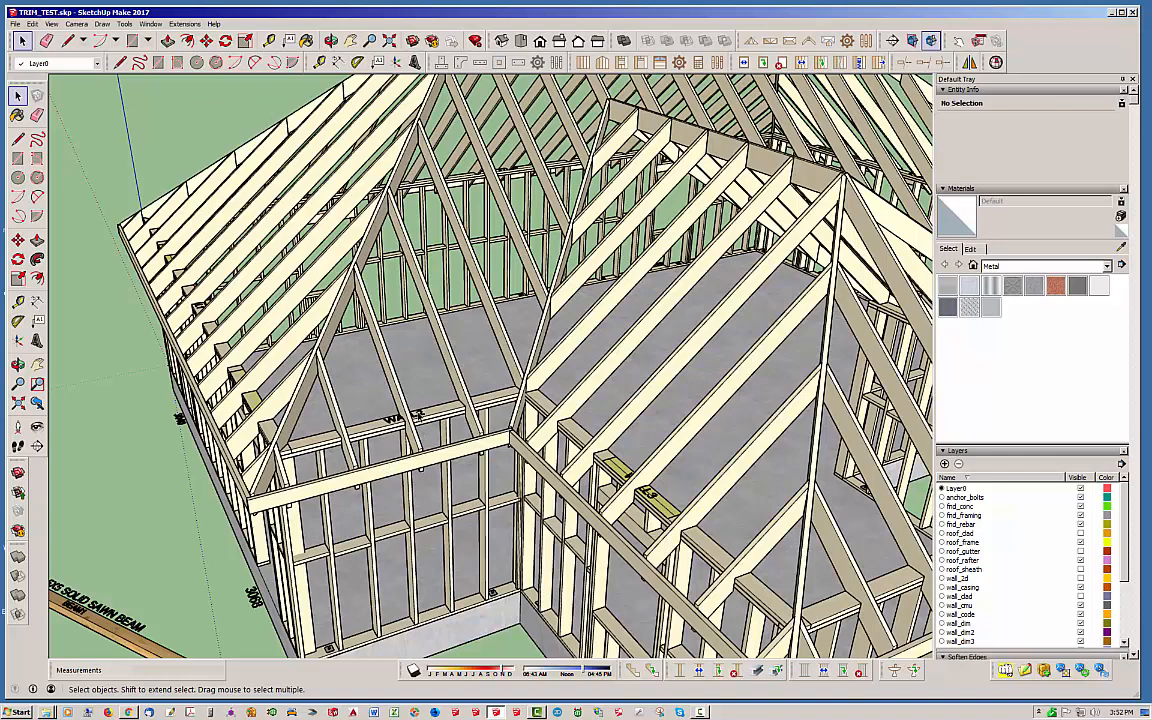
mouse_move(476, 382)
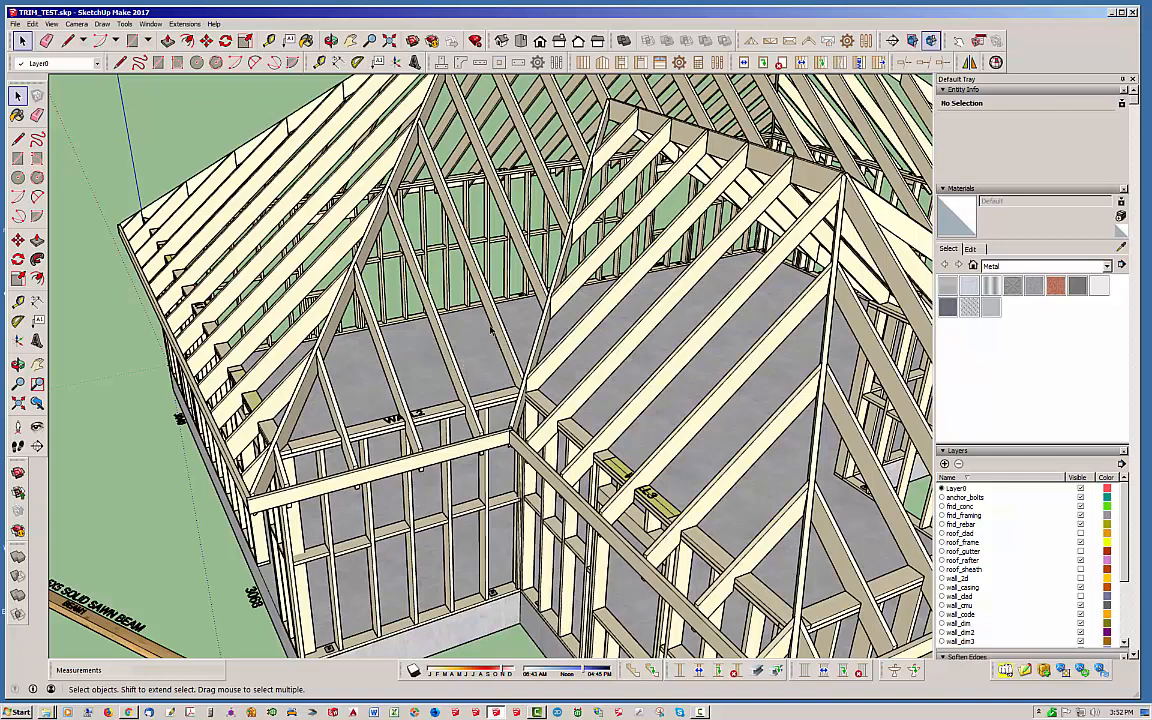
mouse_move(496, 320)
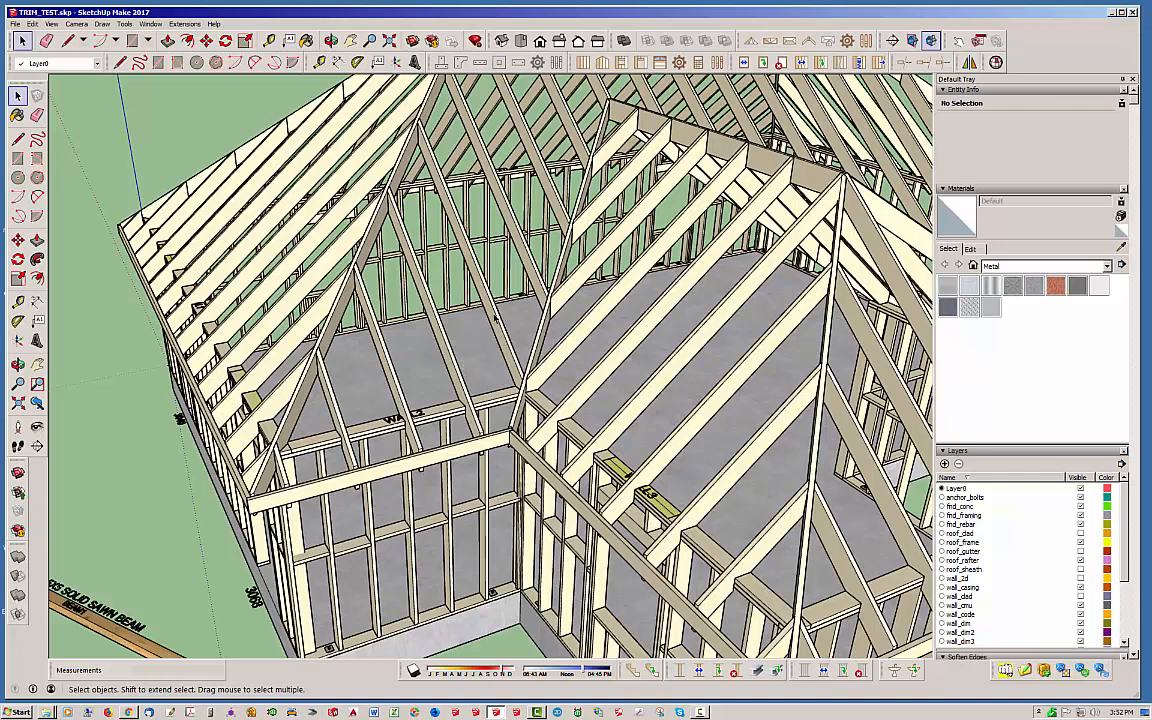